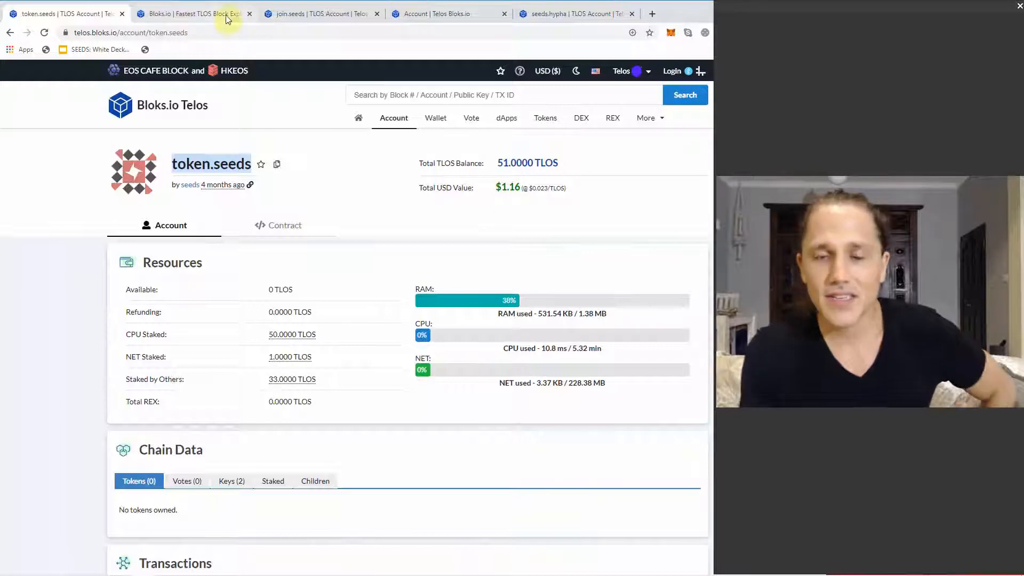
# Step: Scroll down through the current account page's lower sections and transaction history
pyautogui.scroll(-3)
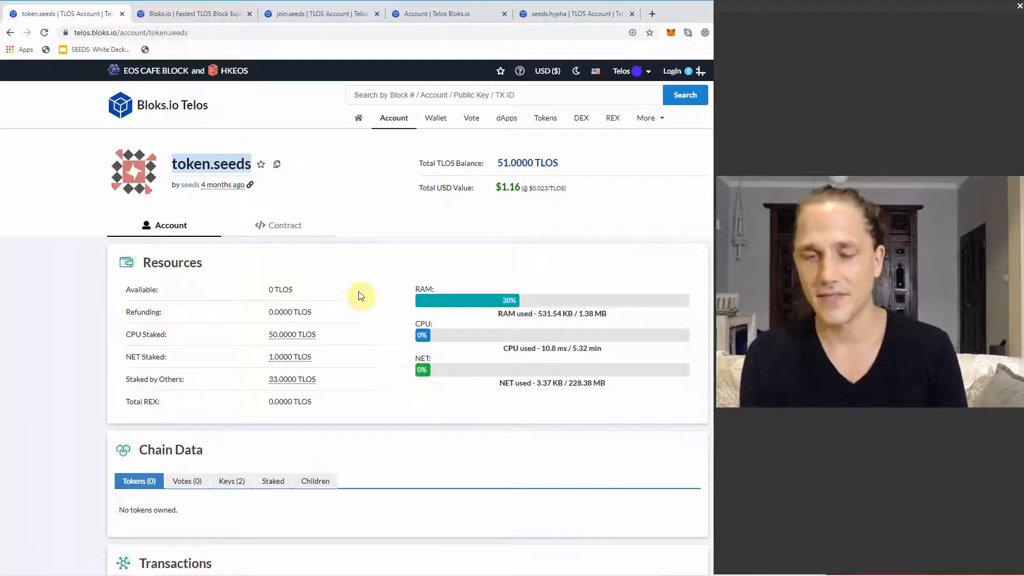
pyautogui.moveTo(341, 236)
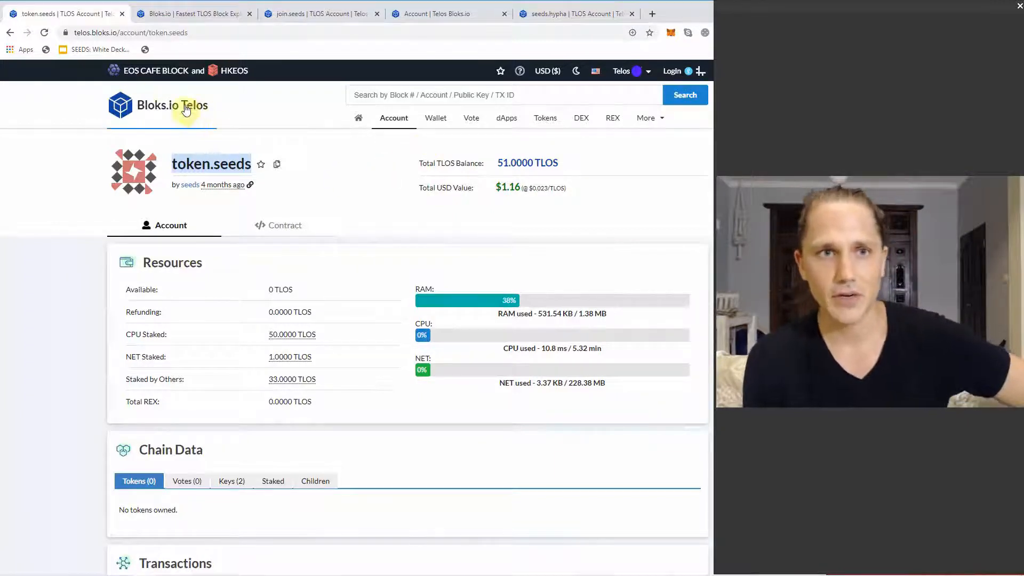
pyautogui.moveTo(447, 142)
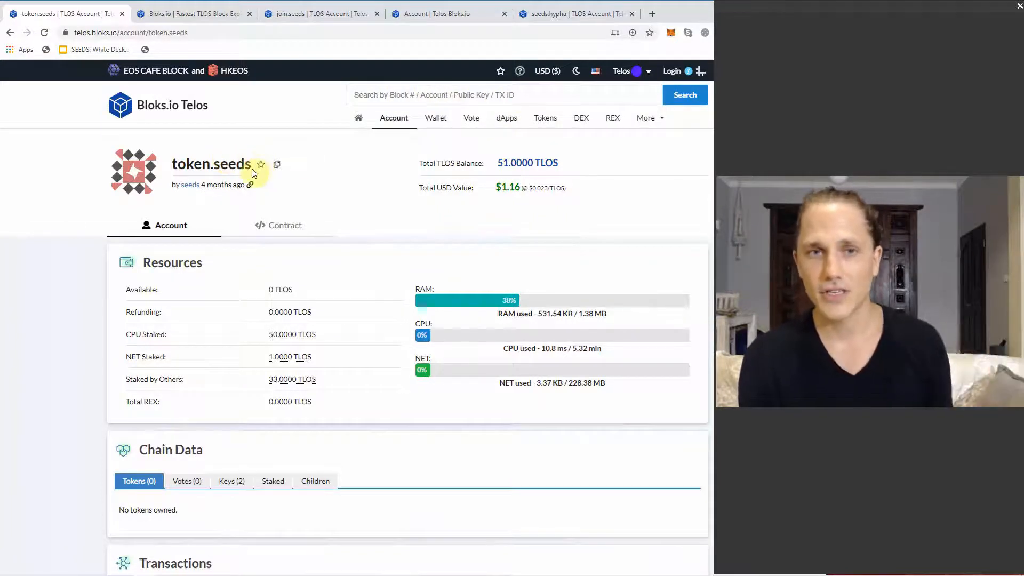
pyautogui.moveTo(259, 164)
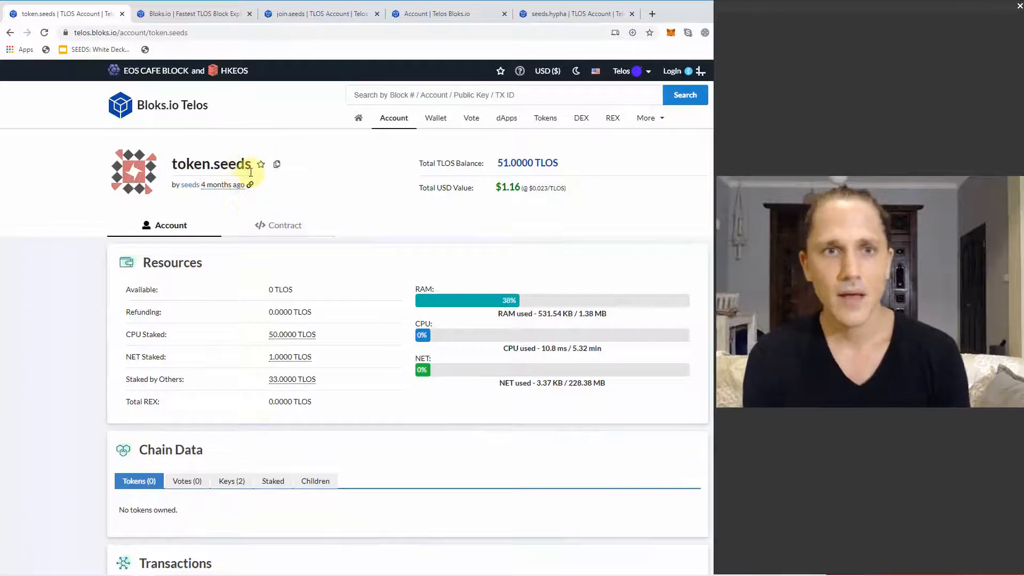
pyautogui.doubleClick(210, 164)
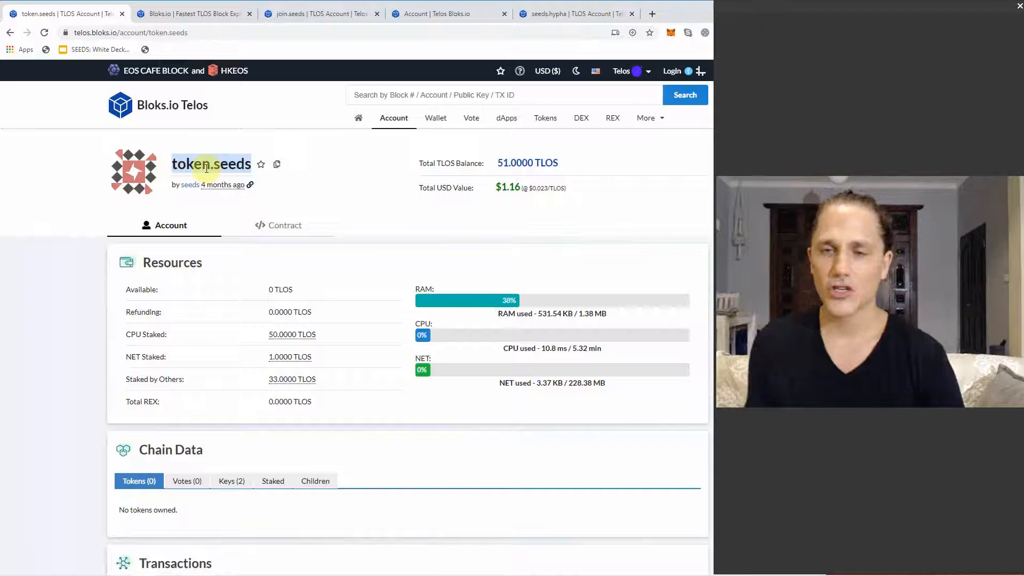
pyautogui.moveTo(108, 239)
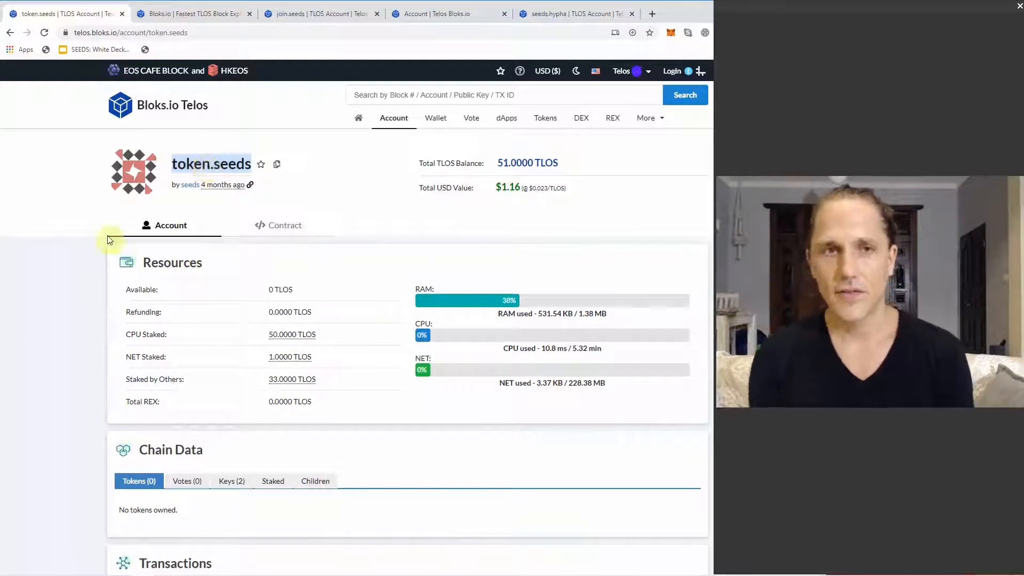
pyautogui.scroll(-3)
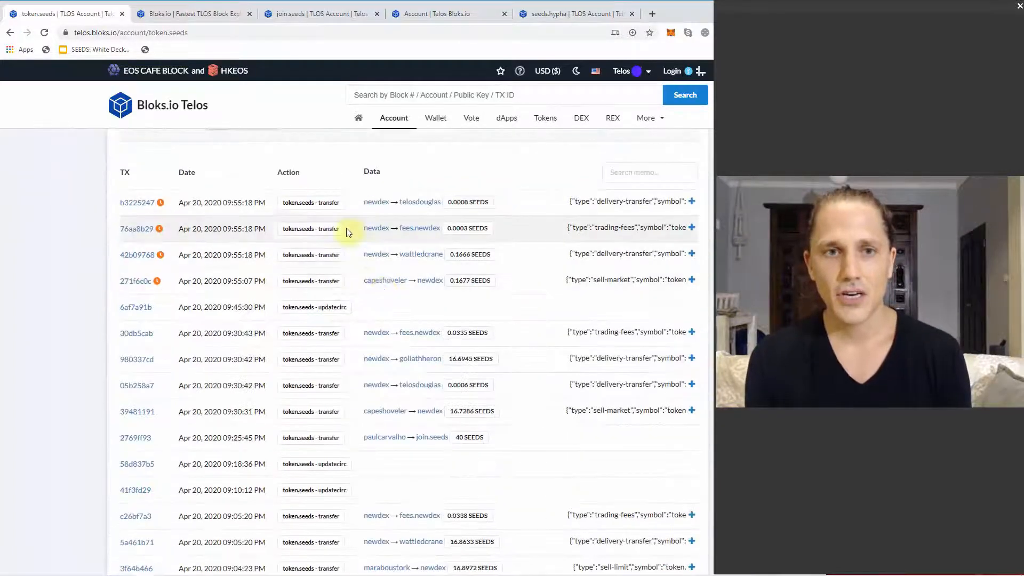
pyautogui.moveTo(369, 301)
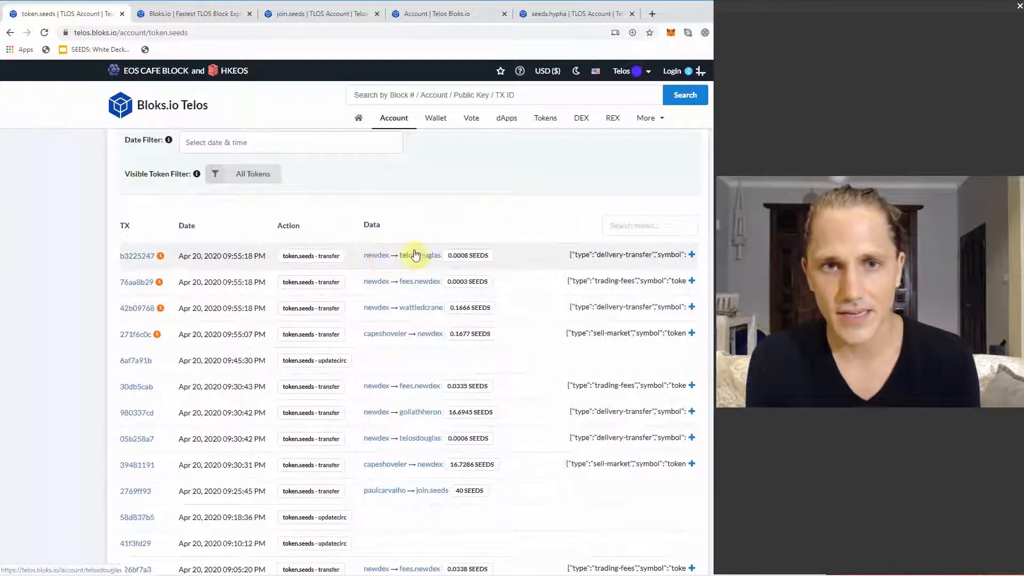
pyautogui.scroll(-3)
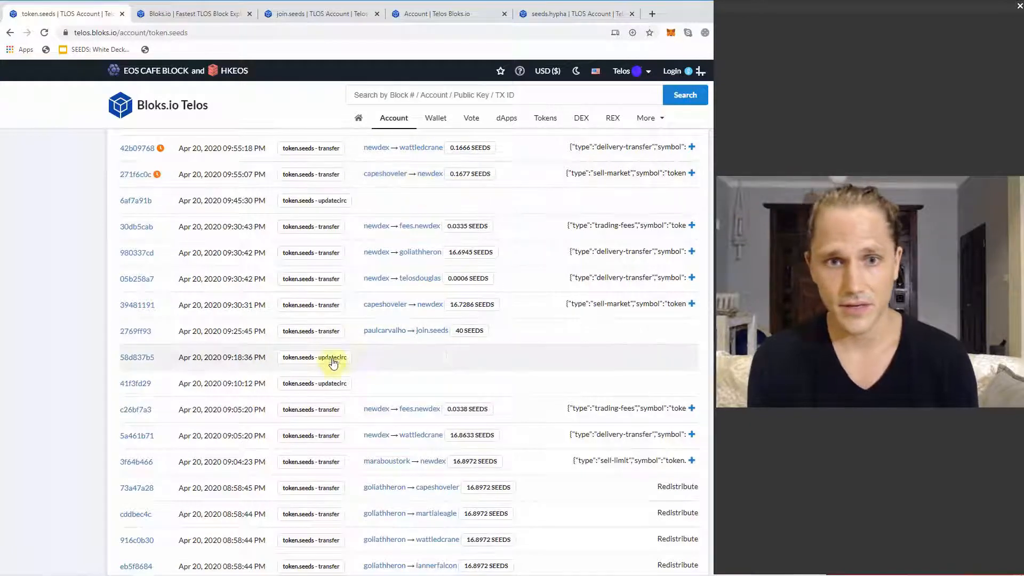
pyautogui.scroll(-3)
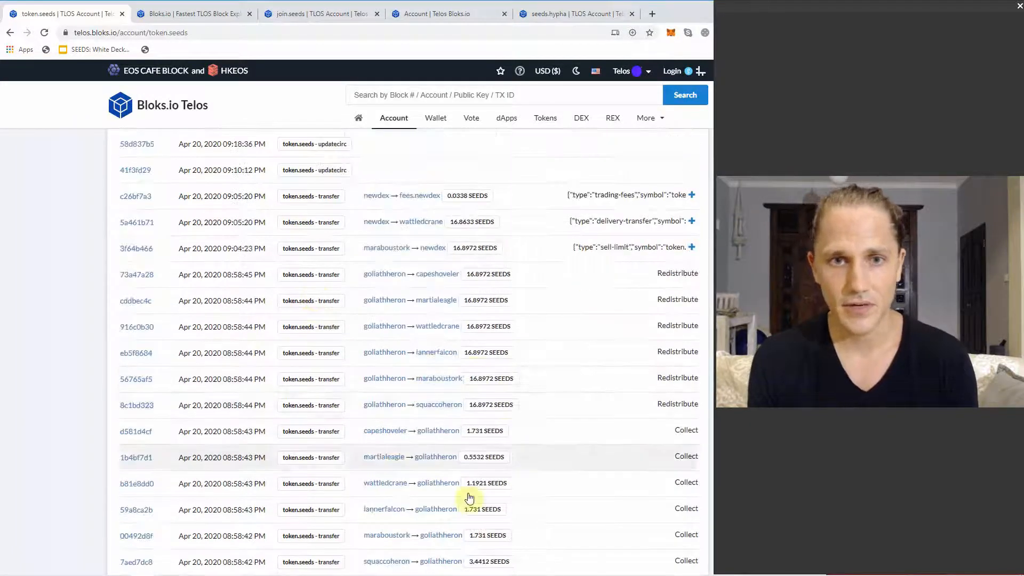
pyautogui.scroll(-3)
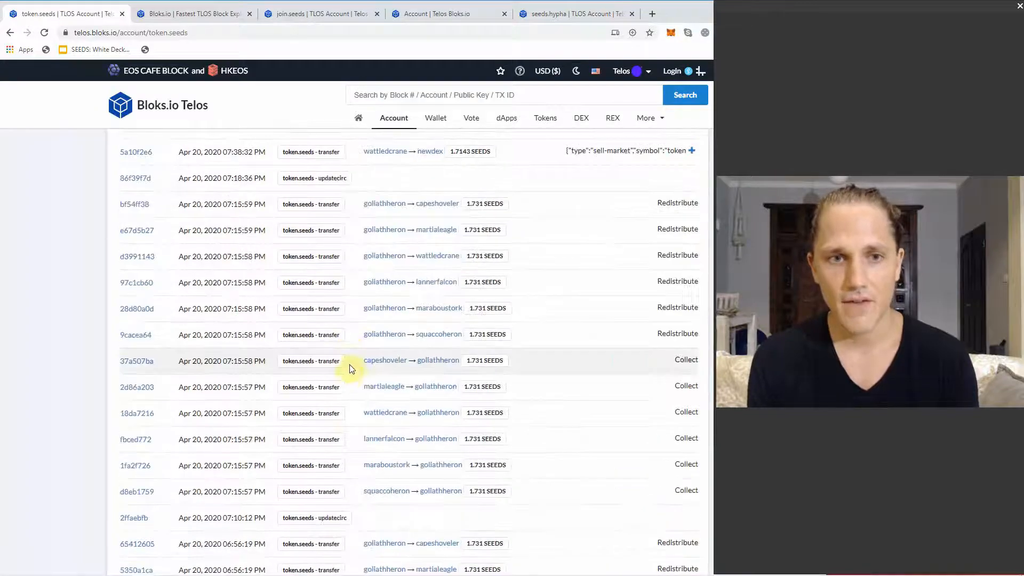
pyautogui.scroll(-3)
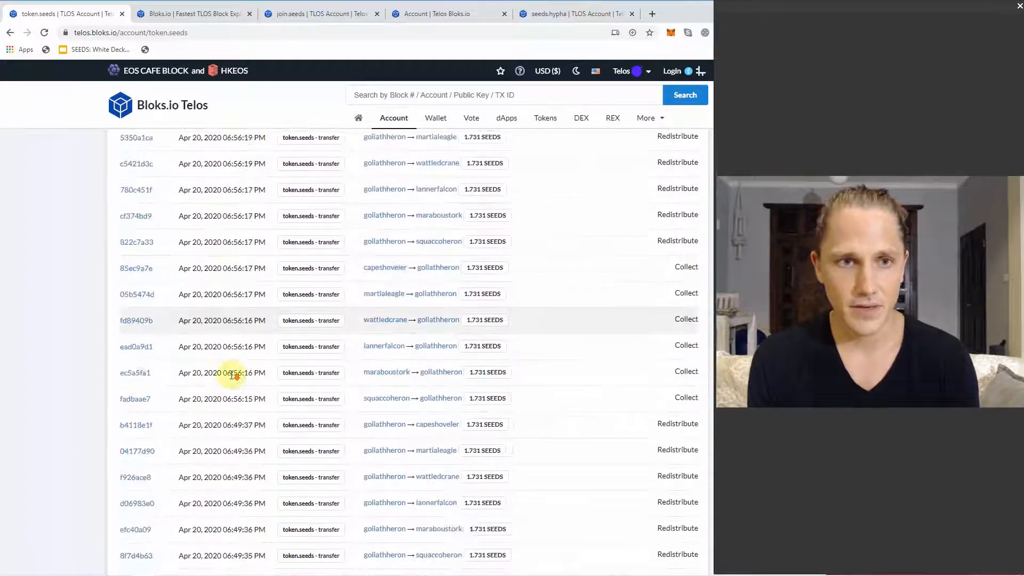
pyautogui.scroll(-3)
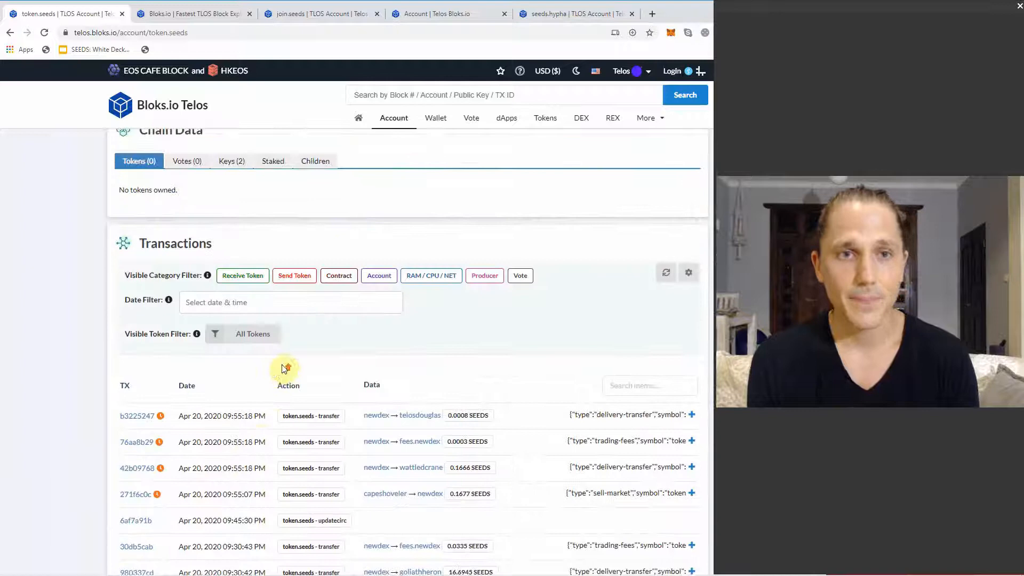
pyautogui.scroll(-3)
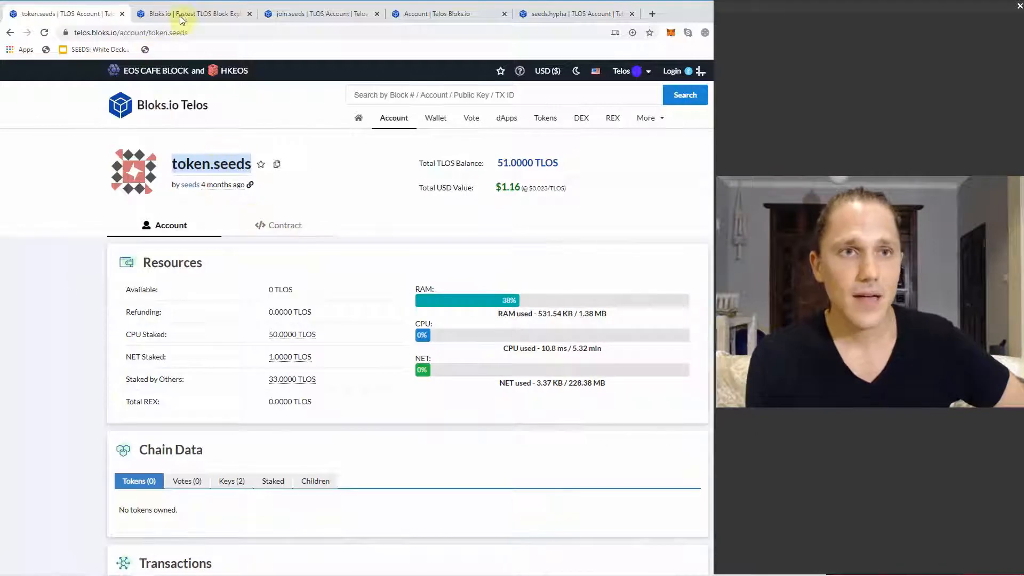
# Step: Switch to the SEEDS token page and scroll to its top-holders pie chart and Top 500 list
pyautogui.click(190, 13)
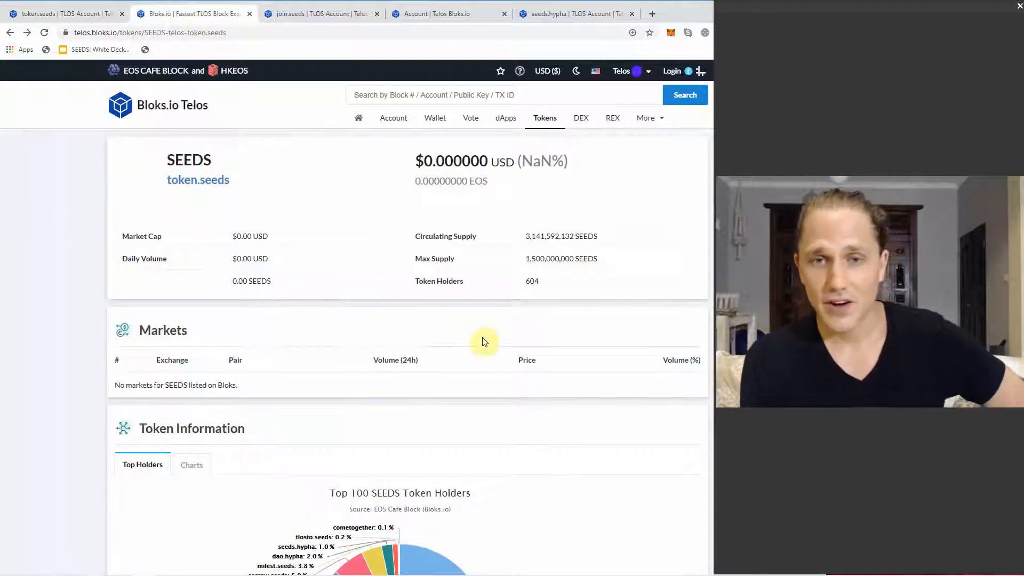
pyautogui.moveTo(232, 181)
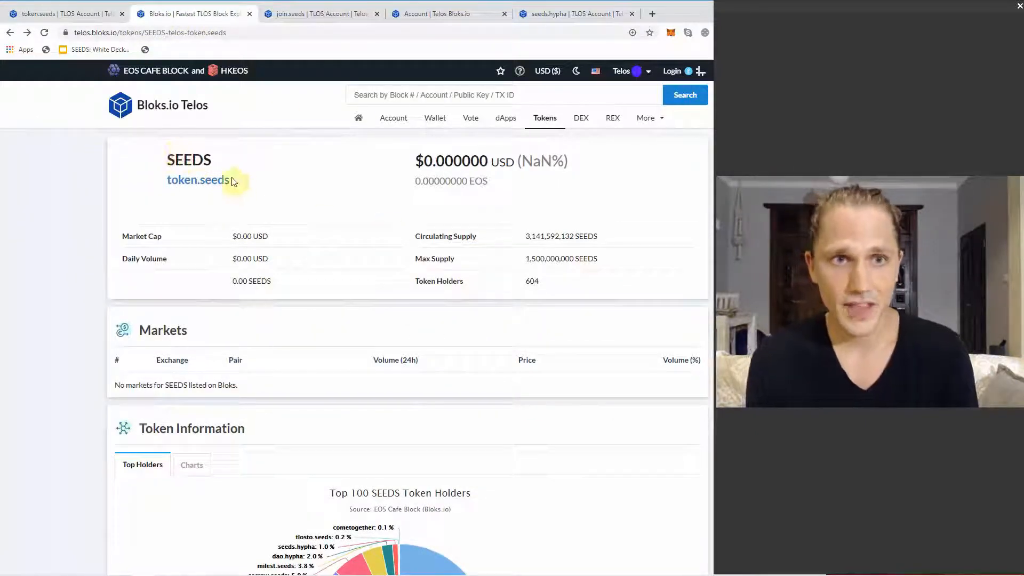
pyautogui.scroll(-3)
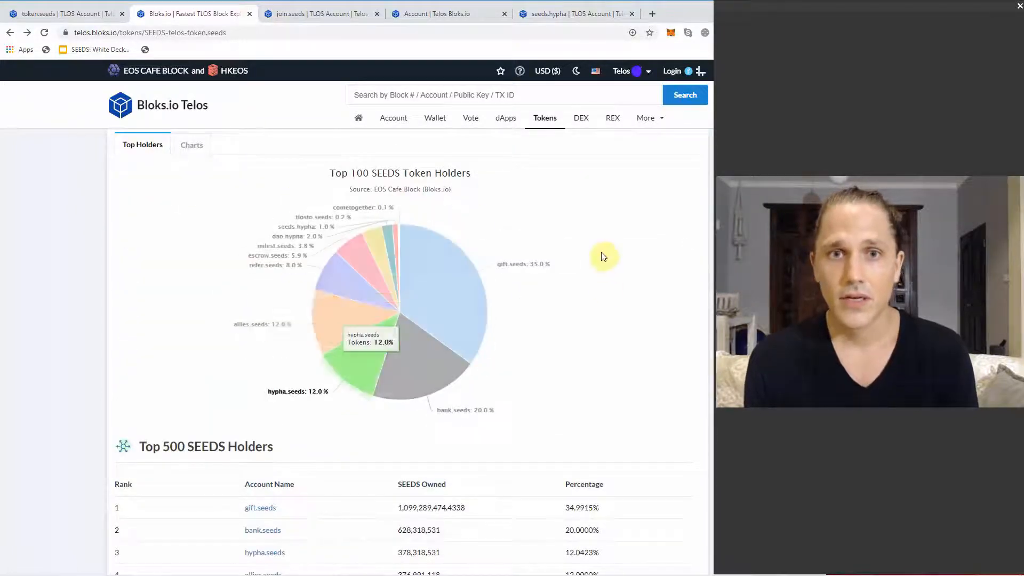
pyautogui.moveTo(588, 242)
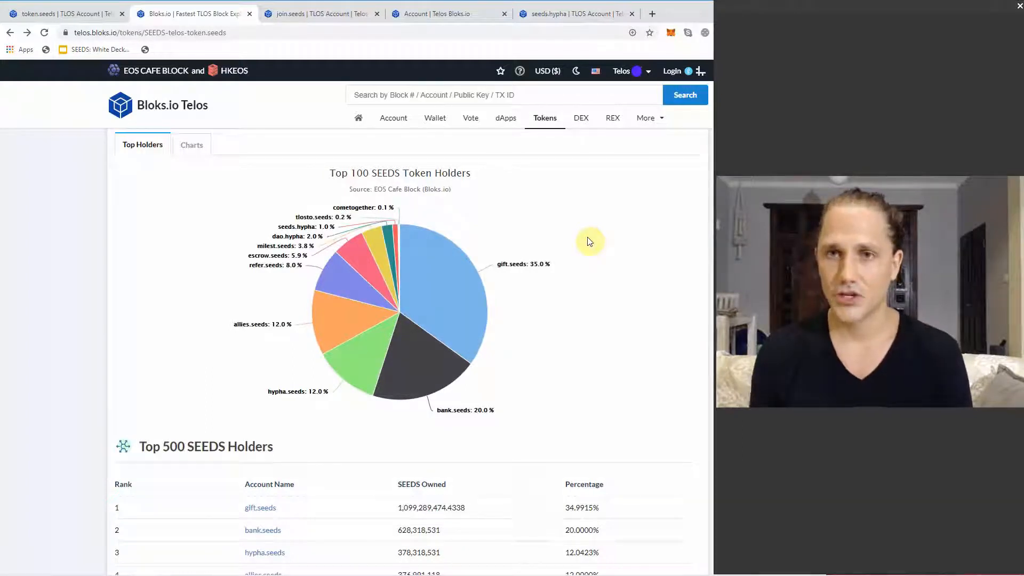
pyautogui.scroll(-3)
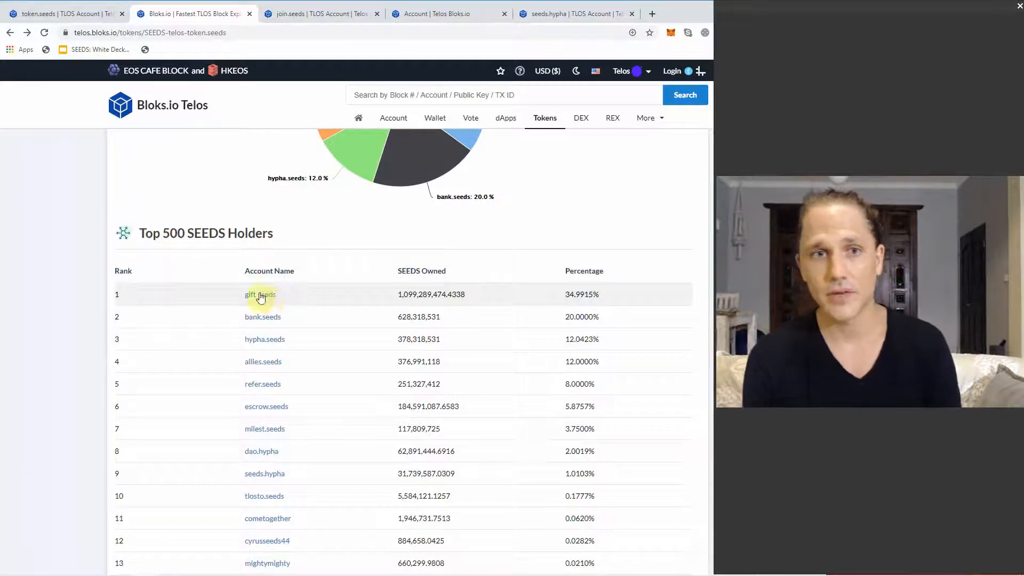
pyautogui.moveTo(260, 294)
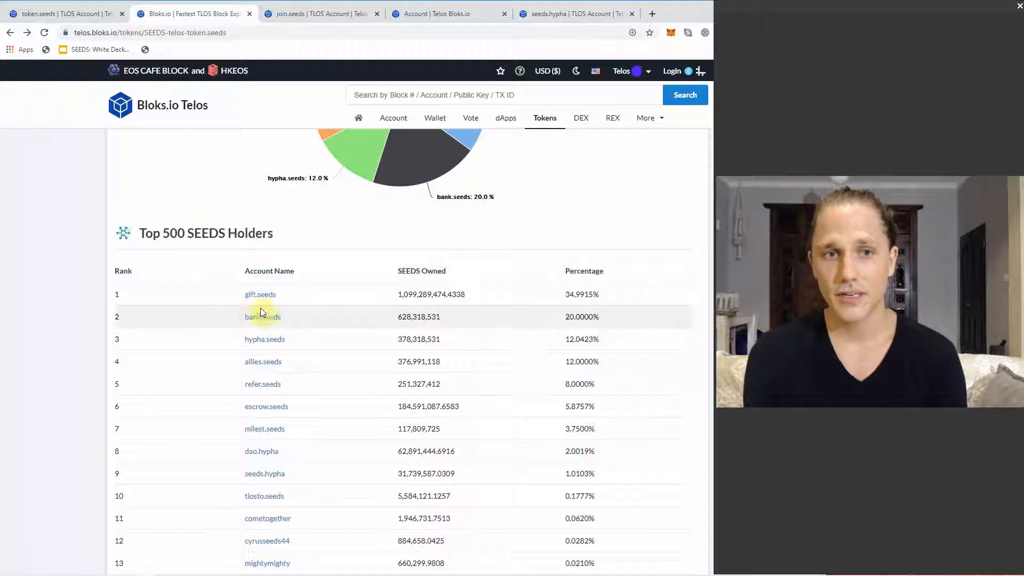
pyautogui.moveTo(288, 325)
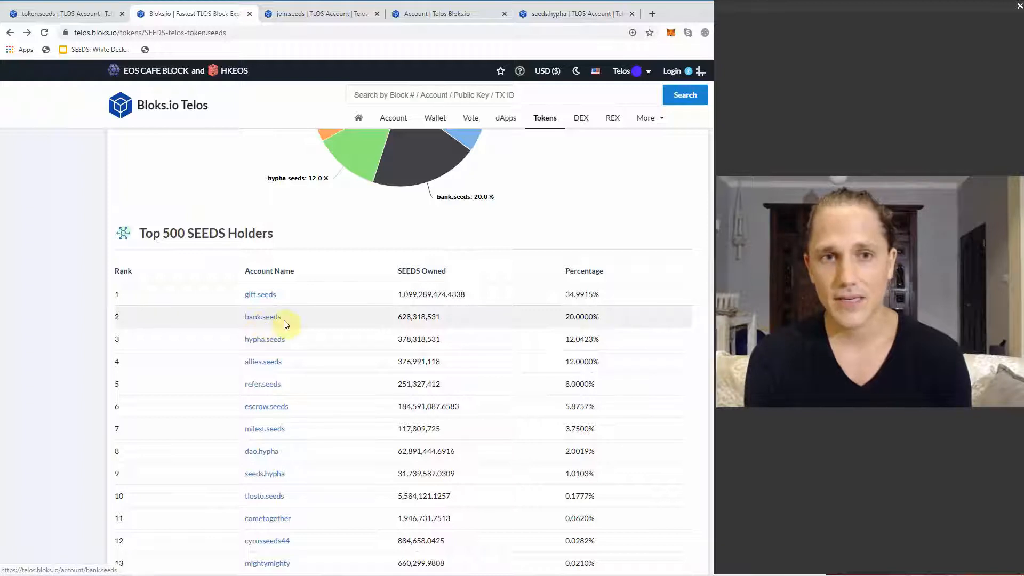
pyautogui.moveTo(265, 339)
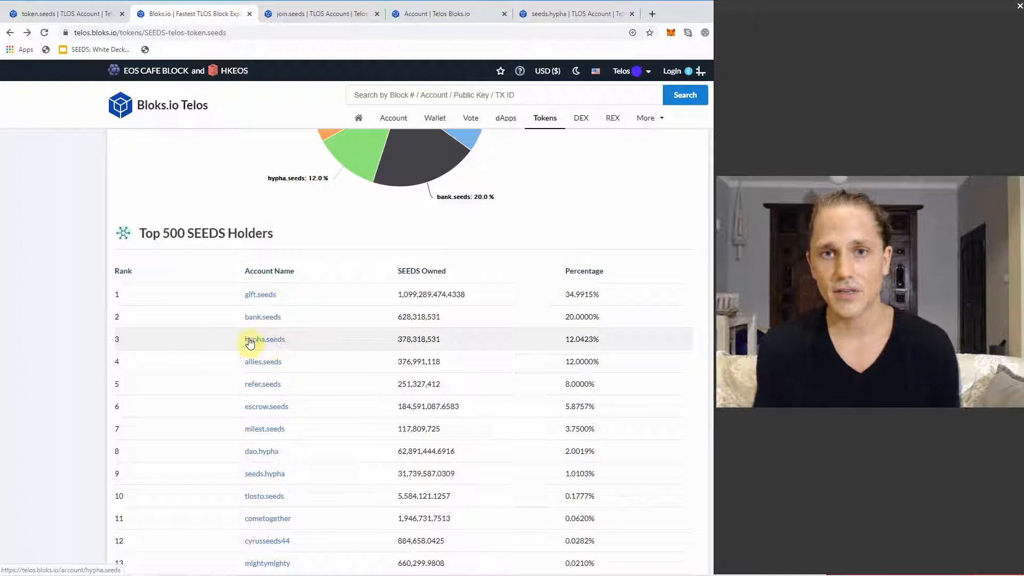
pyautogui.moveTo(65, 310)
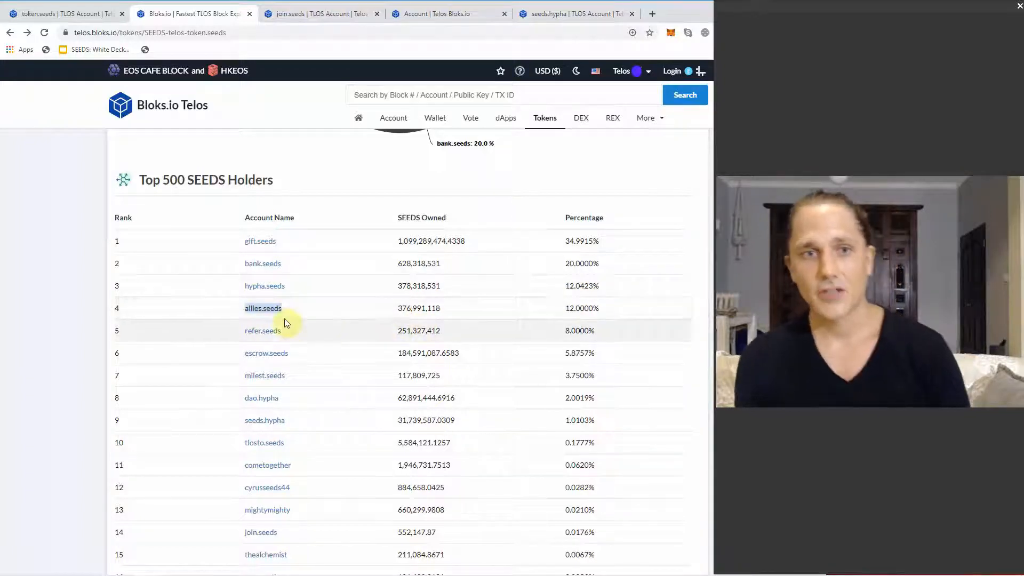
pyautogui.scroll(-3)
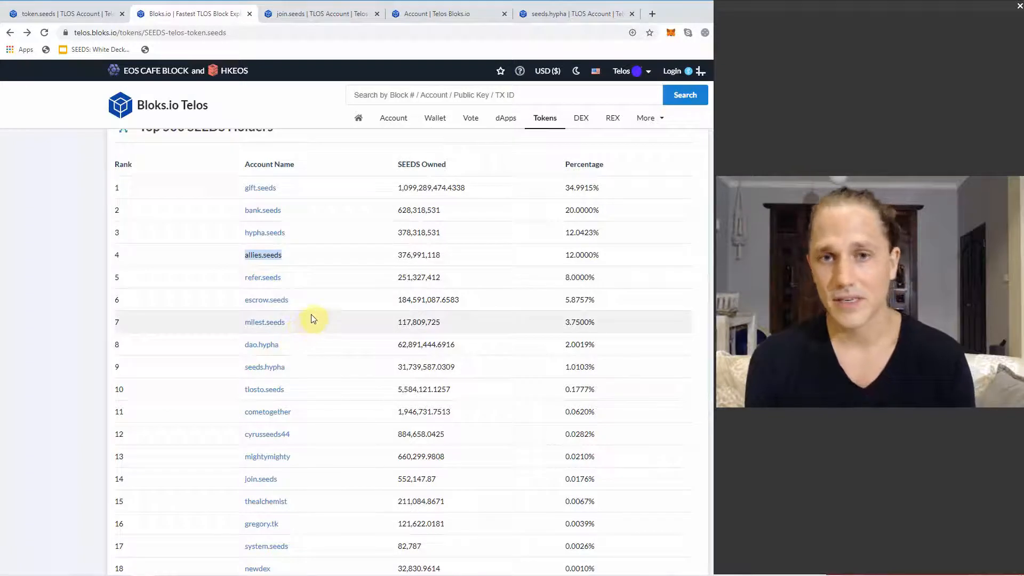
pyautogui.moveTo(335, 393)
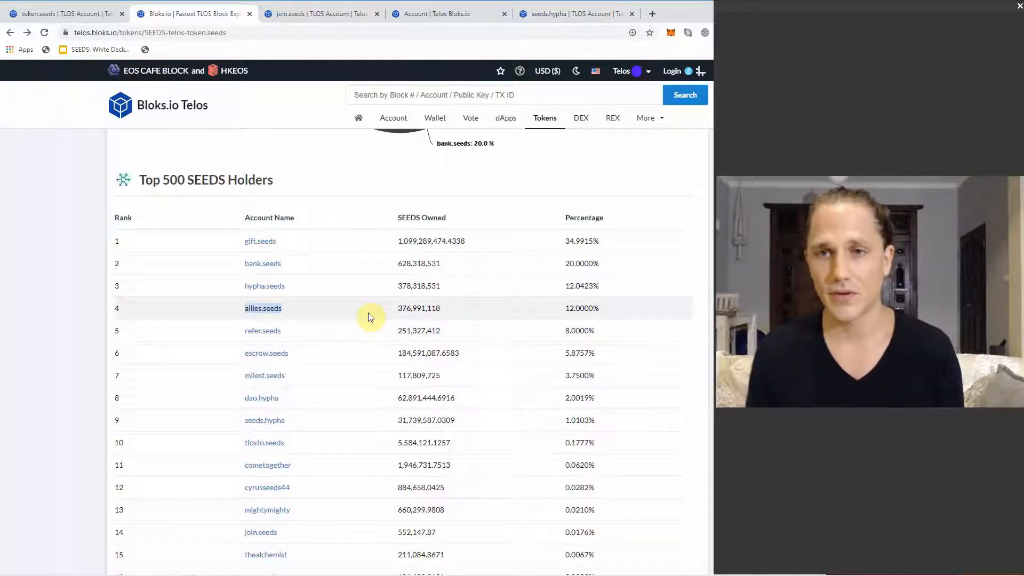
pyautogui.moveTo(613, 252)
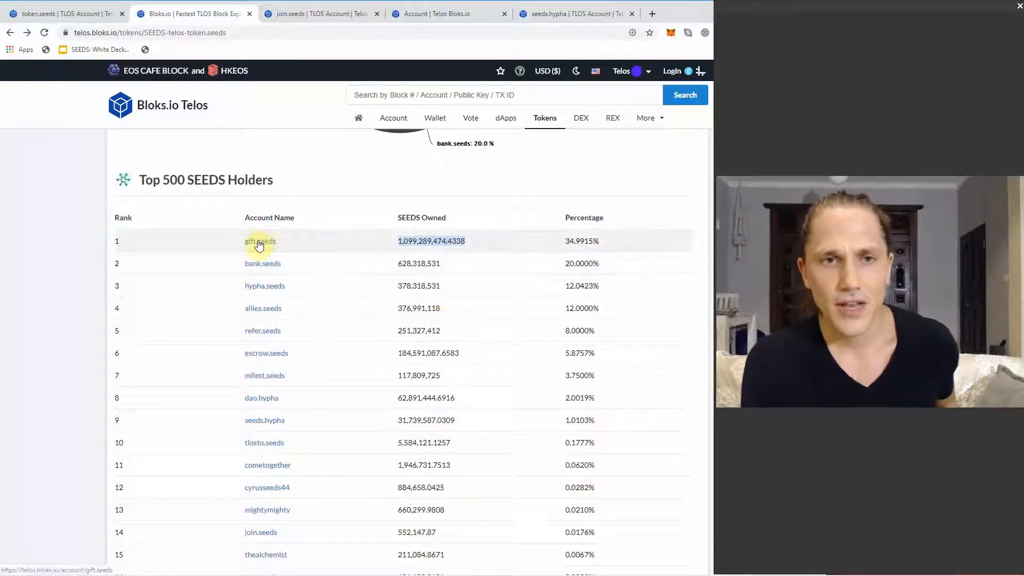
# Step: Open the gift.seeds account from the holders list and scroll to its transactions
pyautogui.click(260, 241)
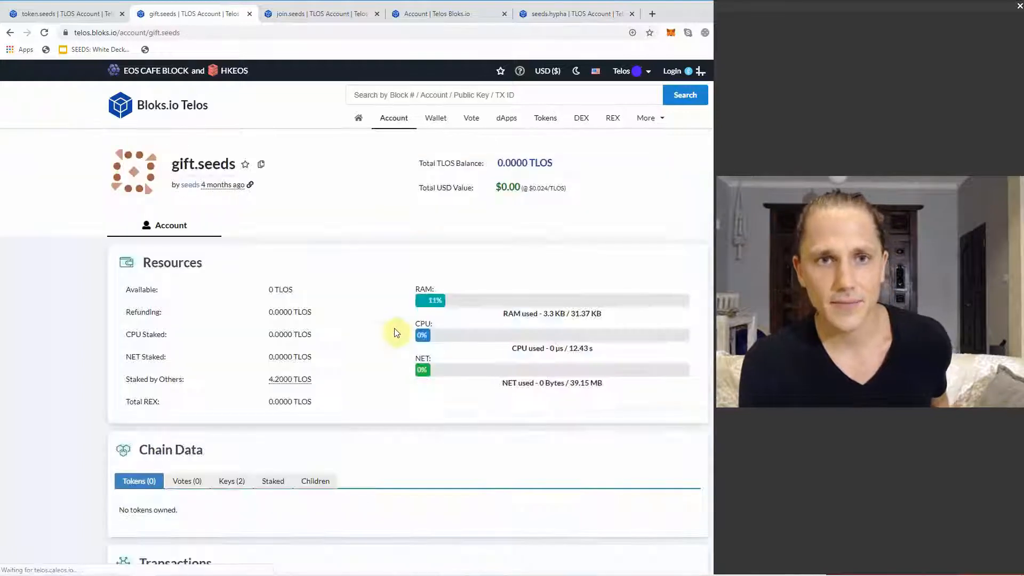
pyautogui.scroll(-3)
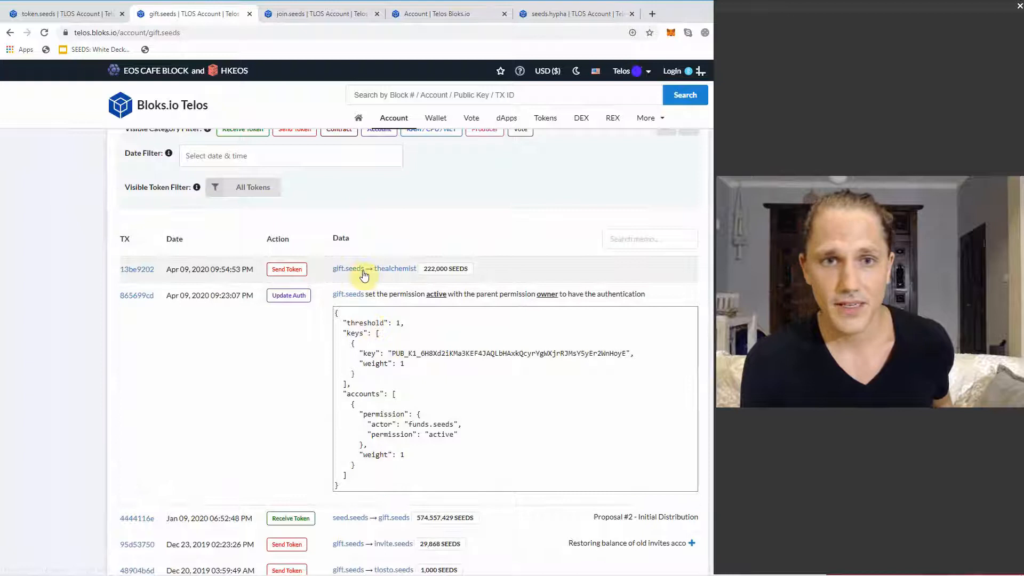
pyautogui.moveTo(395, 268)
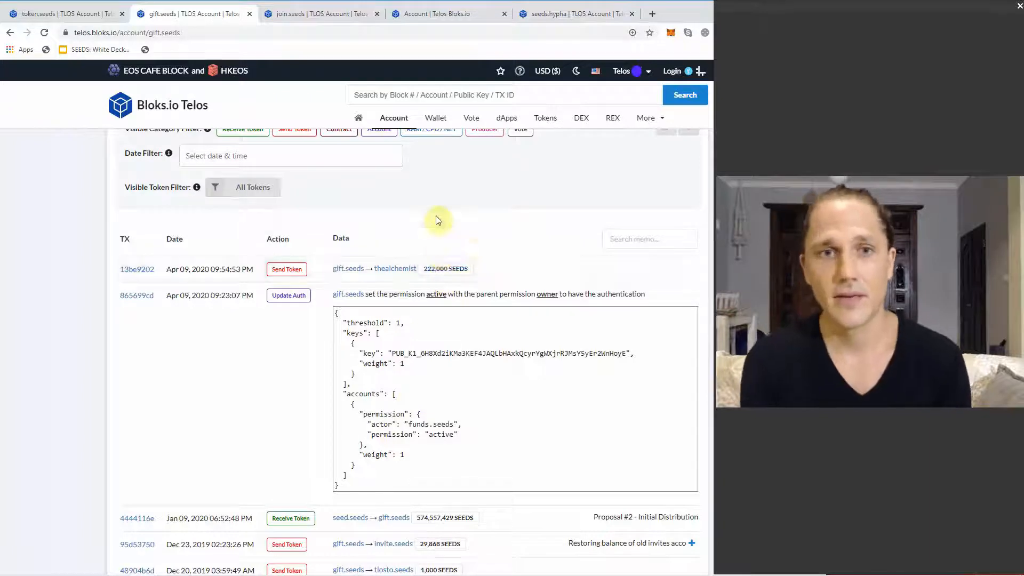
pyautogui.click(395, 269)
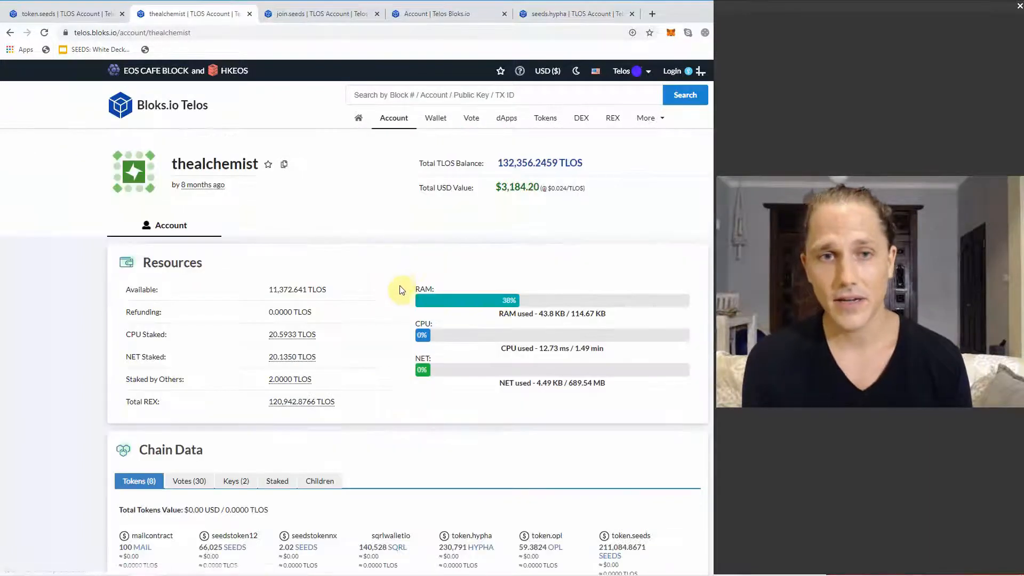
pyautogui.scroll(-3)
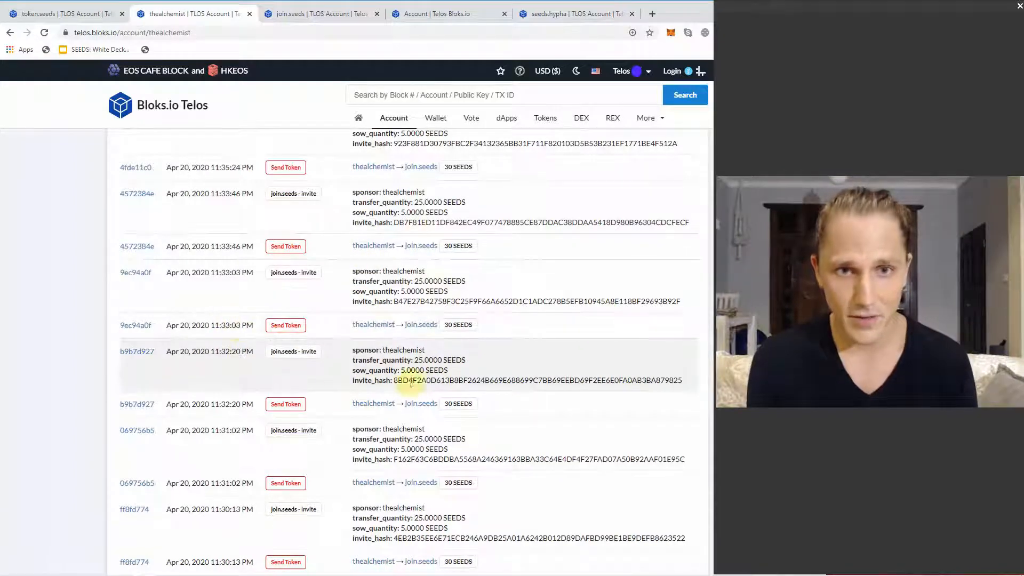
pyautogui.scroll(-3)
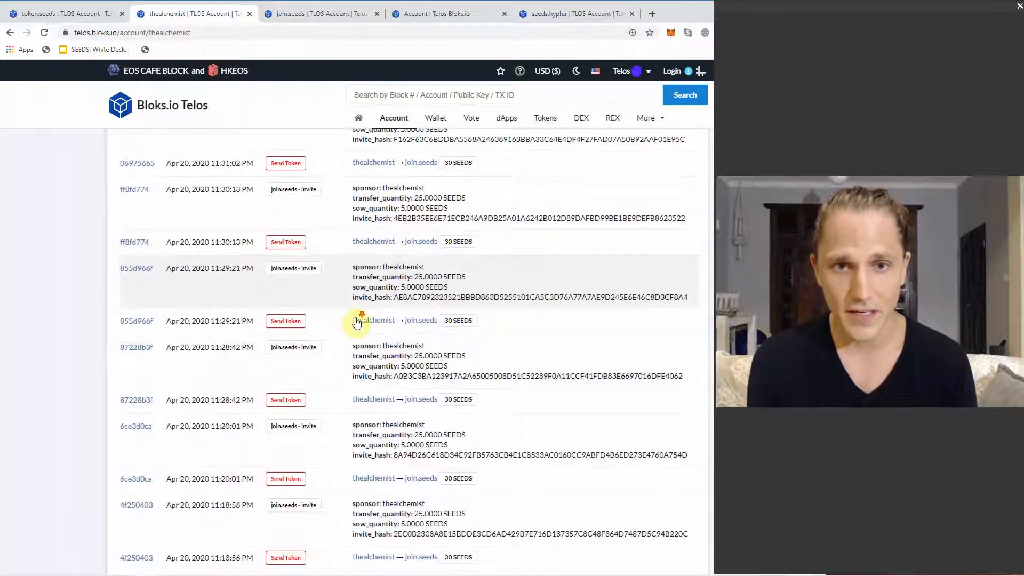
pyautogui.scroll(-3)
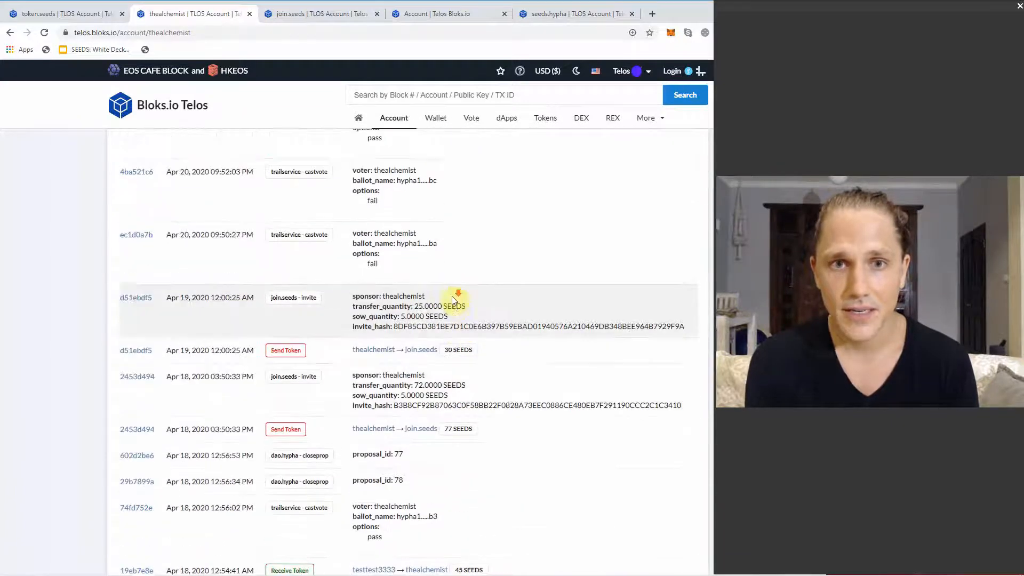
pyautogui.scroll(-3)
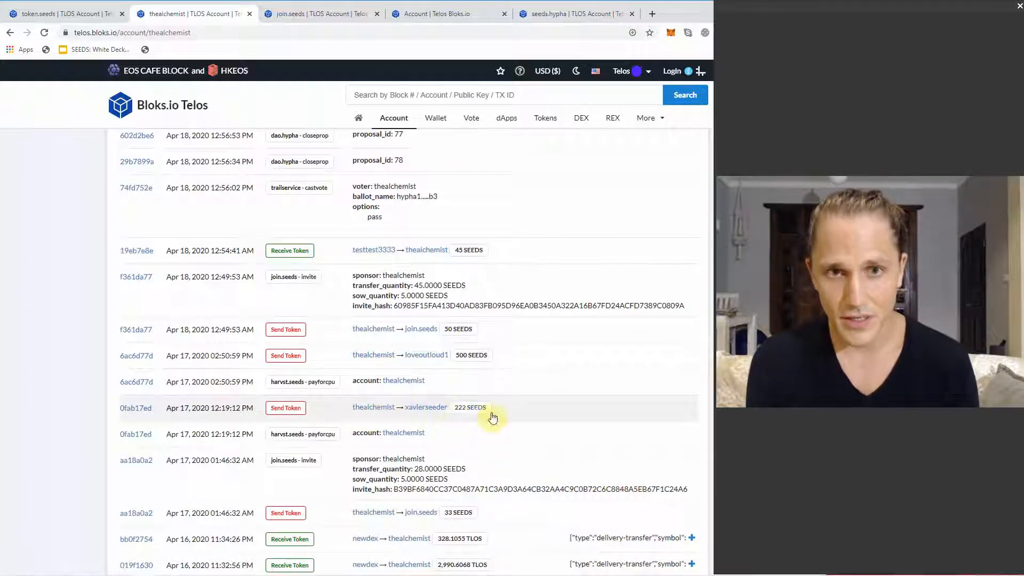
pyautogui.moveTo(428, 412)
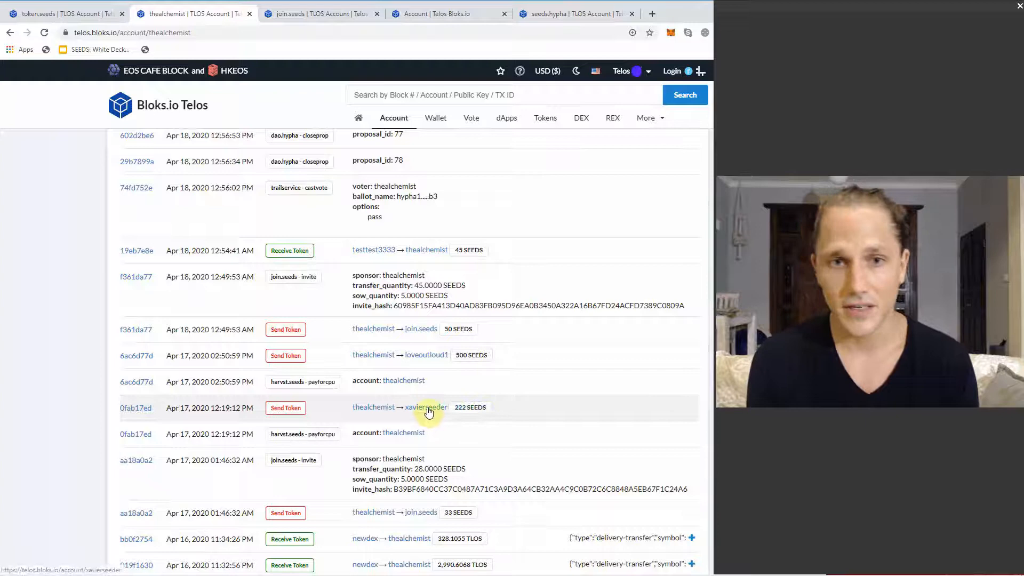
pyautogui.click(427, 407)
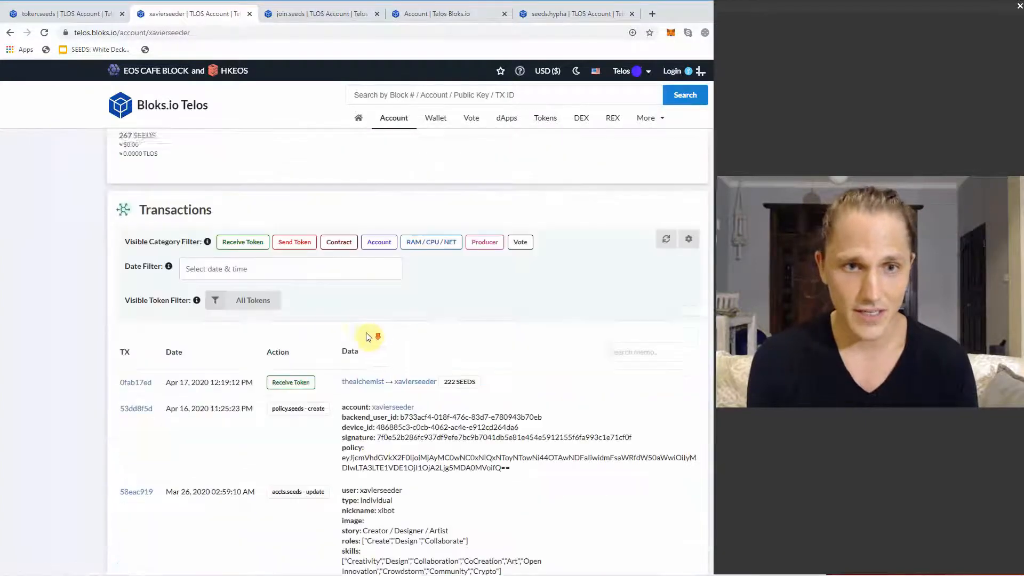
pyautogui.scroll(-3)
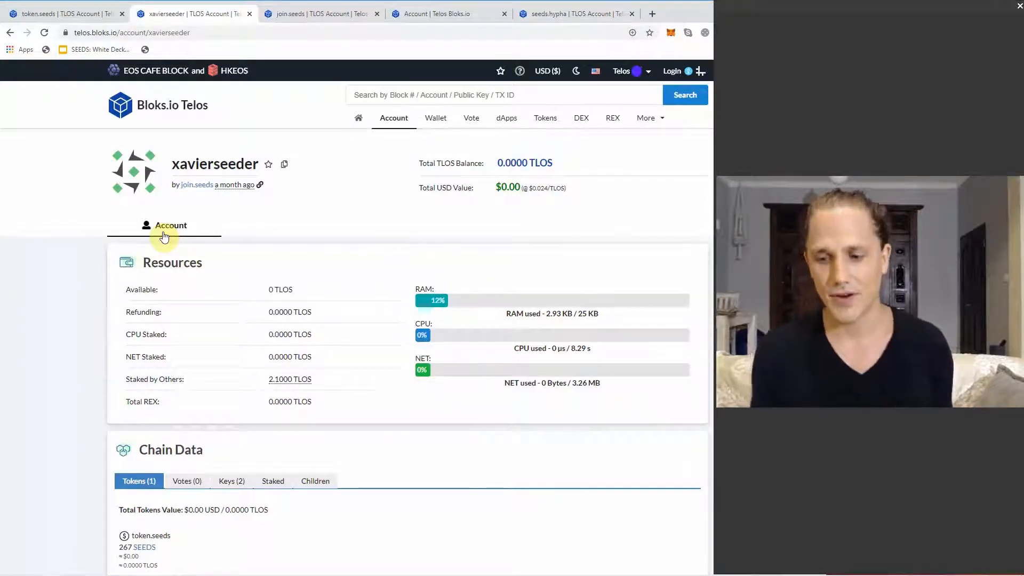
pyautogui.moveTo(300, 351)
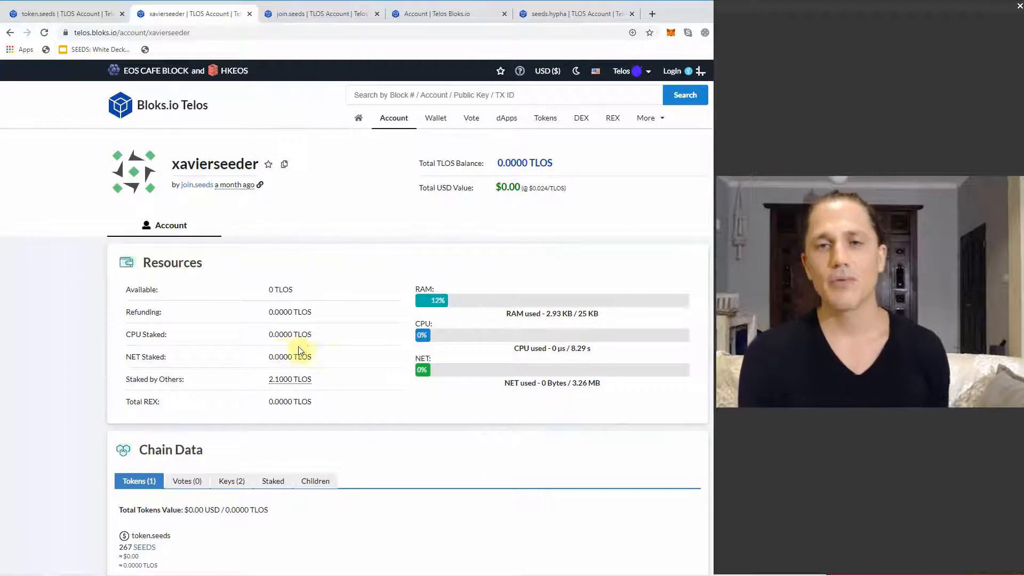
pyautogui.moveTo(412, 412)
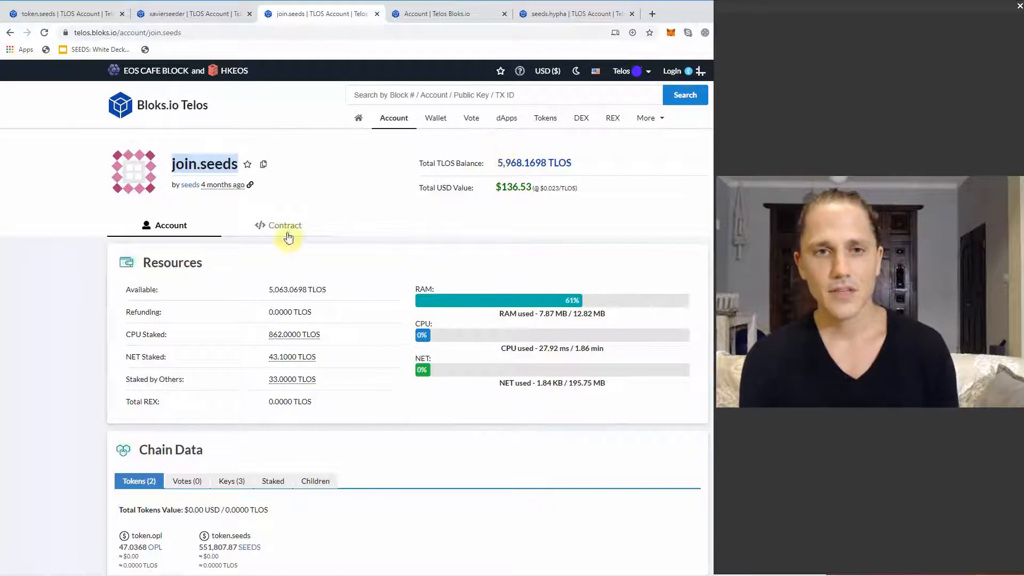
# Step: Adjust the join.seeds category filter to show all transaction types again
pyautogui.scroll(-3)
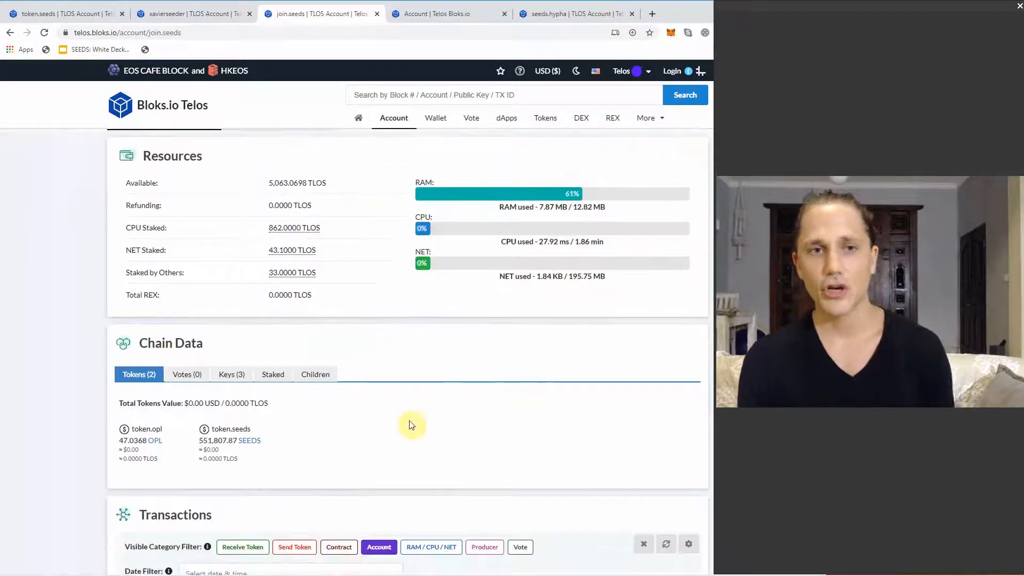
pyautogui.scroll(-3)
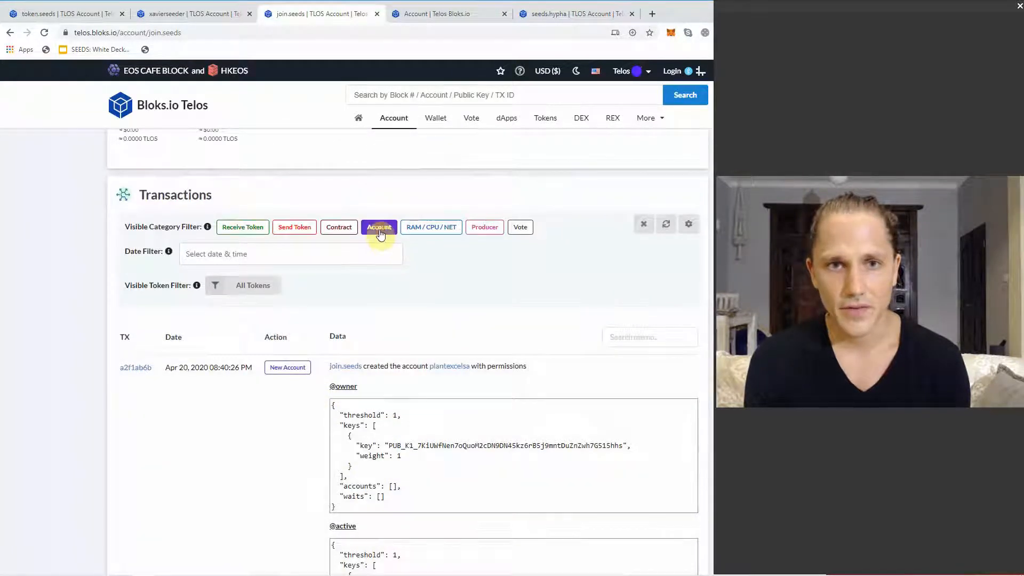
pyautogui.click(379, 227)
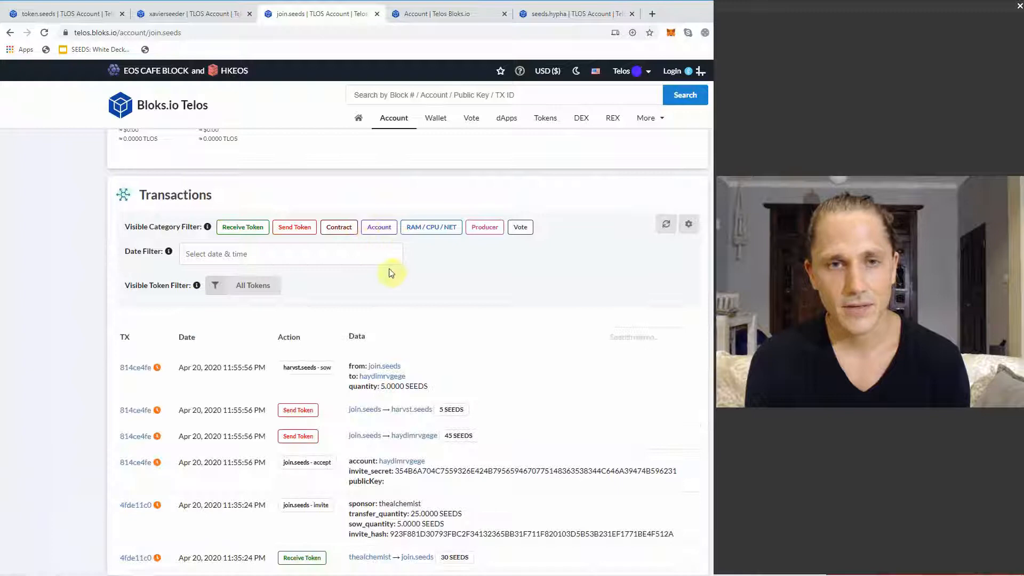
pyautogui.scroll(-3)
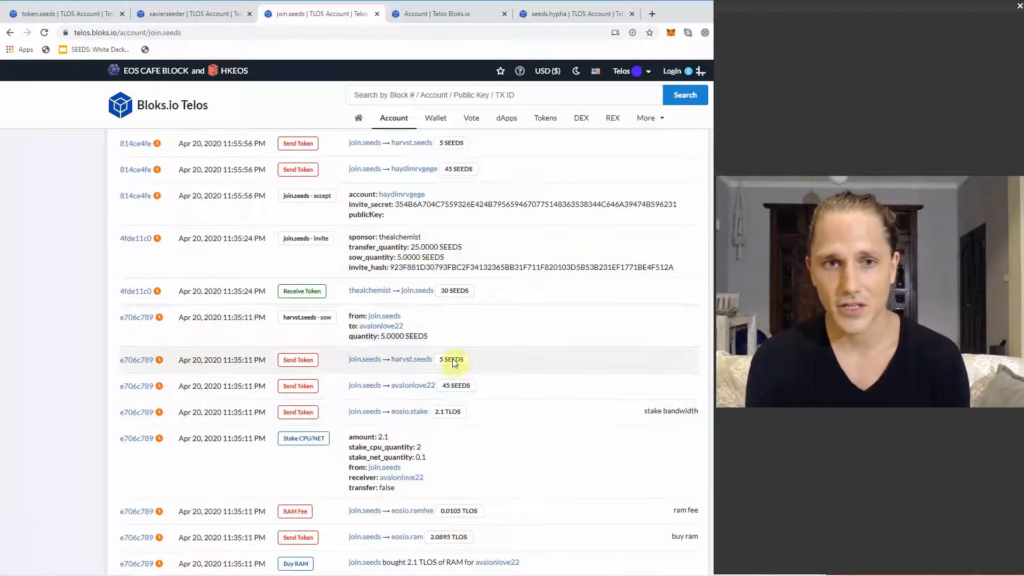
pyautogui.moveTo(351, 375)
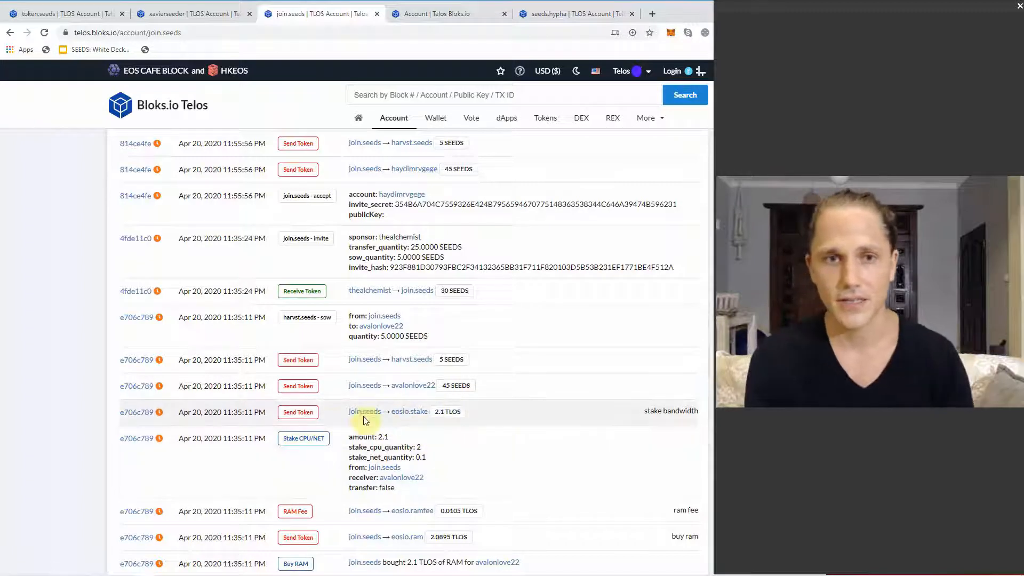
pyautogui.moveTo(422, 397)
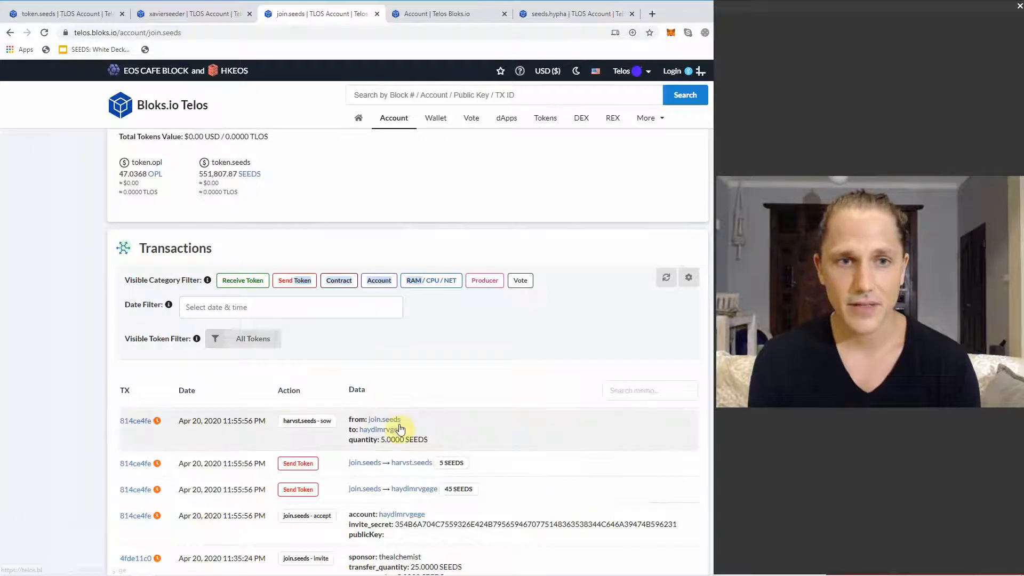
# Step: Scroll through the listed join.seeds account-creation actions with owner and active permissions
pyautogui.scroll(-3)
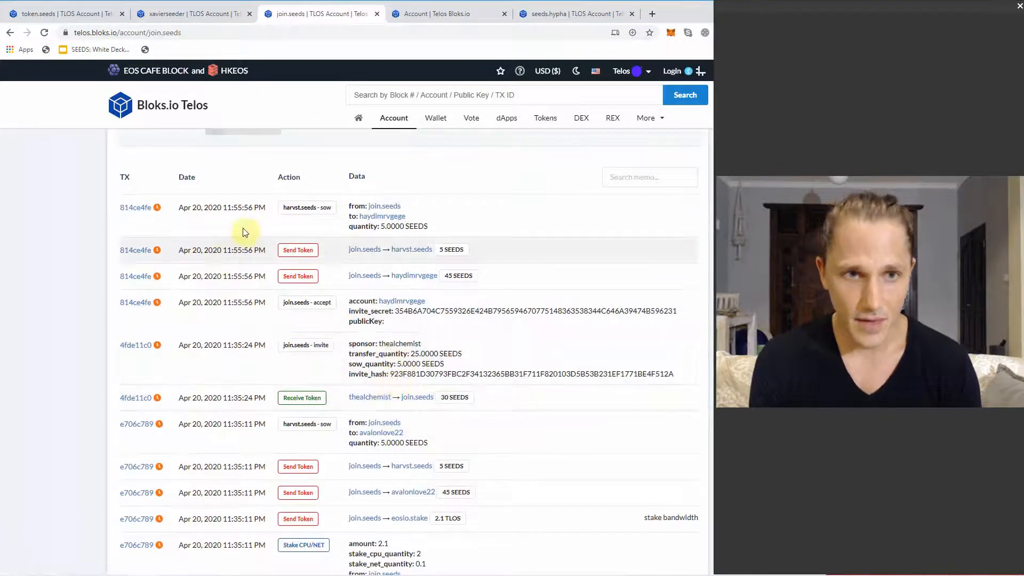
pyautogui.scroll(-3)
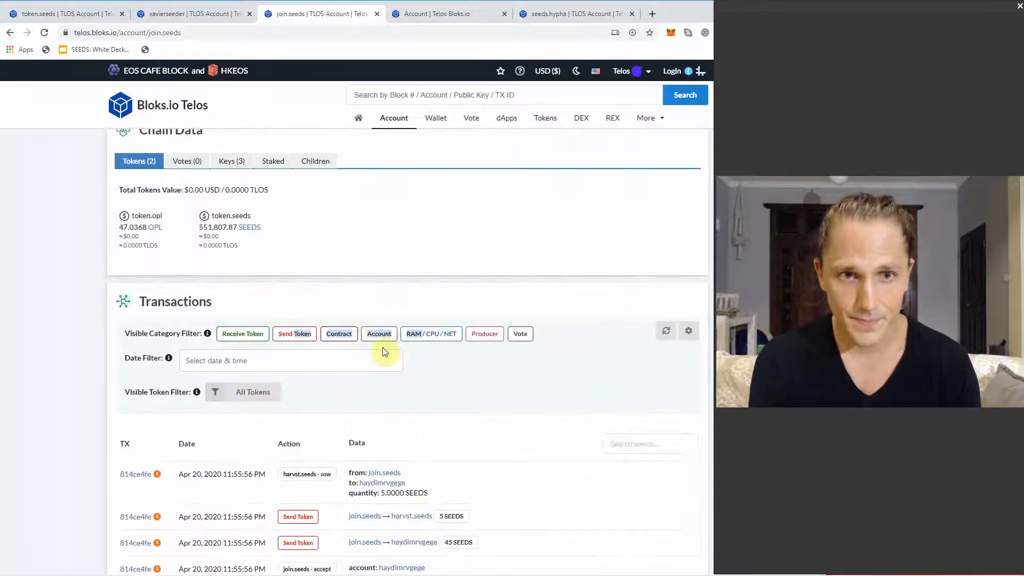
pyautogui.scroll(-3)
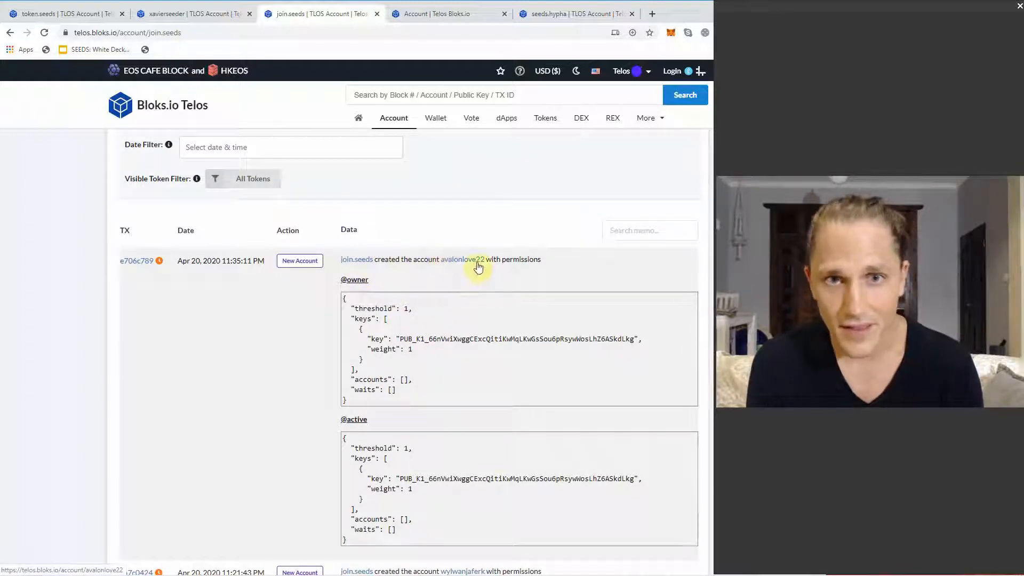
pyautogui.moveTo(561, 301)
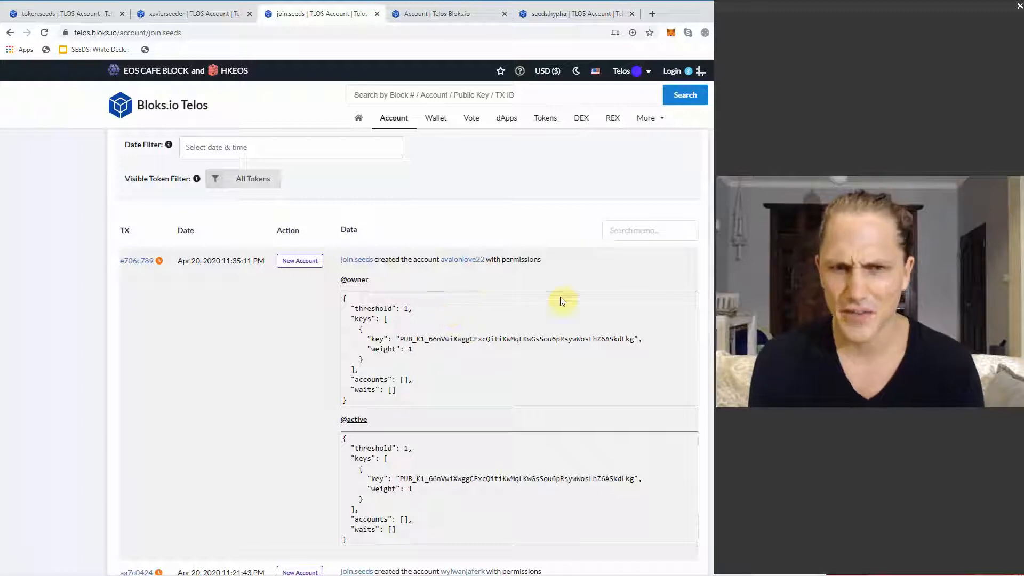
pyautogui.scroll(-3)
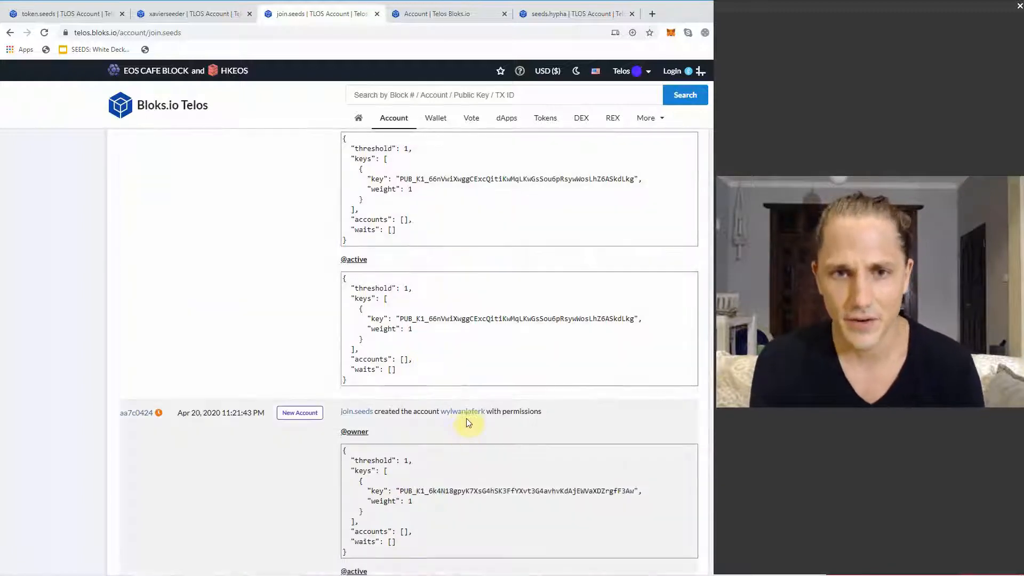
pyautogui.scroll(-3)
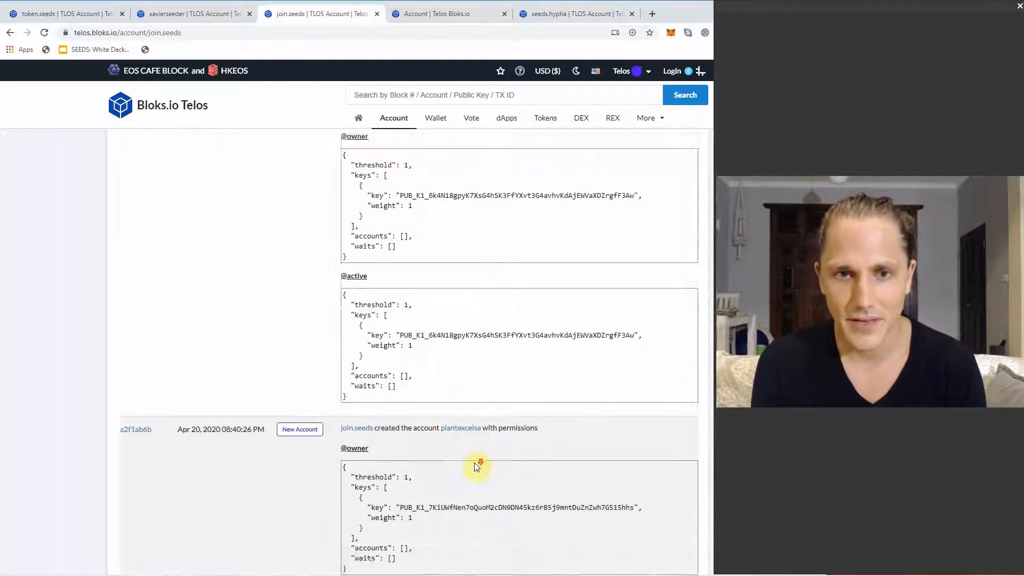
pyautogui.scroll(-3)
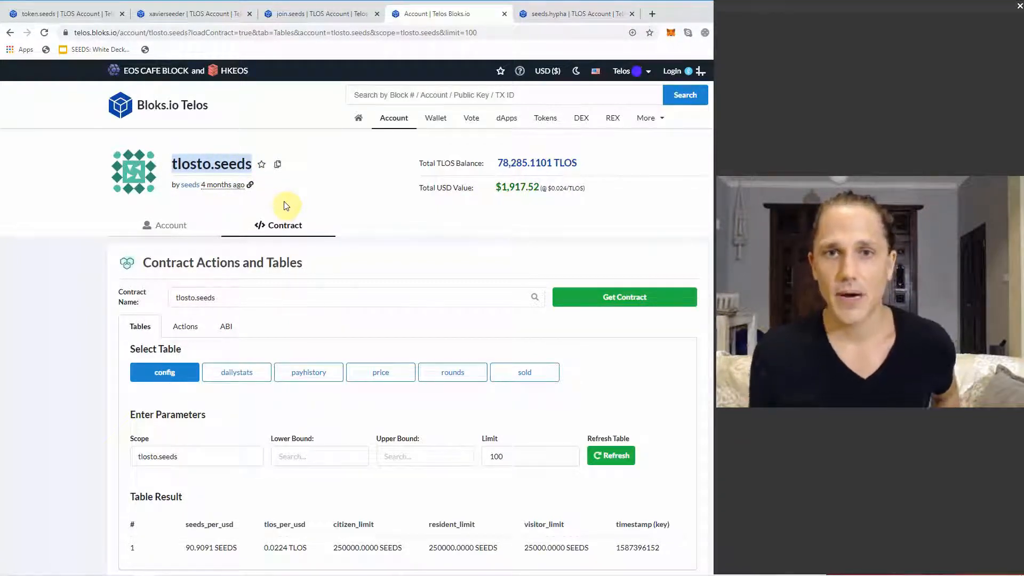
pyautogui.moveTo(551, 185)
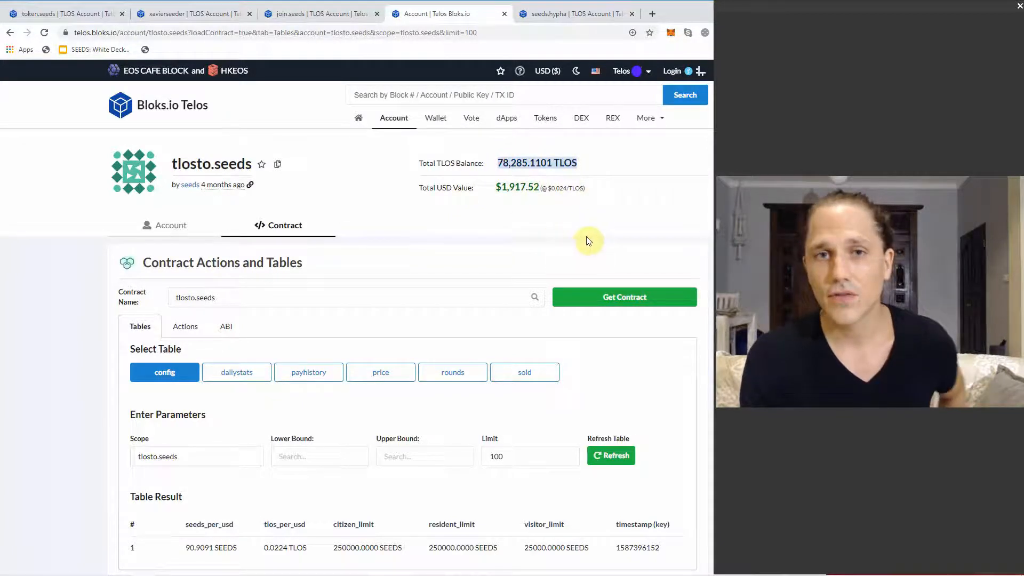
pyautogui.moveTo(467, 207)
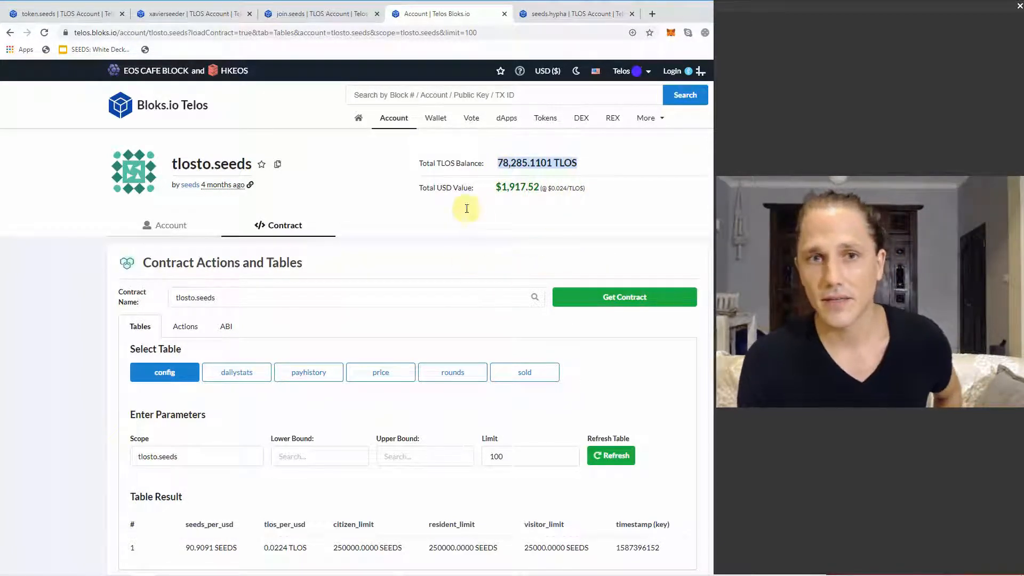
# Step: Scroll to the tlosto.seeds config Table Result and highlight the 90.9091 seeds_per_usd value
pyautogui.scroll(-3)
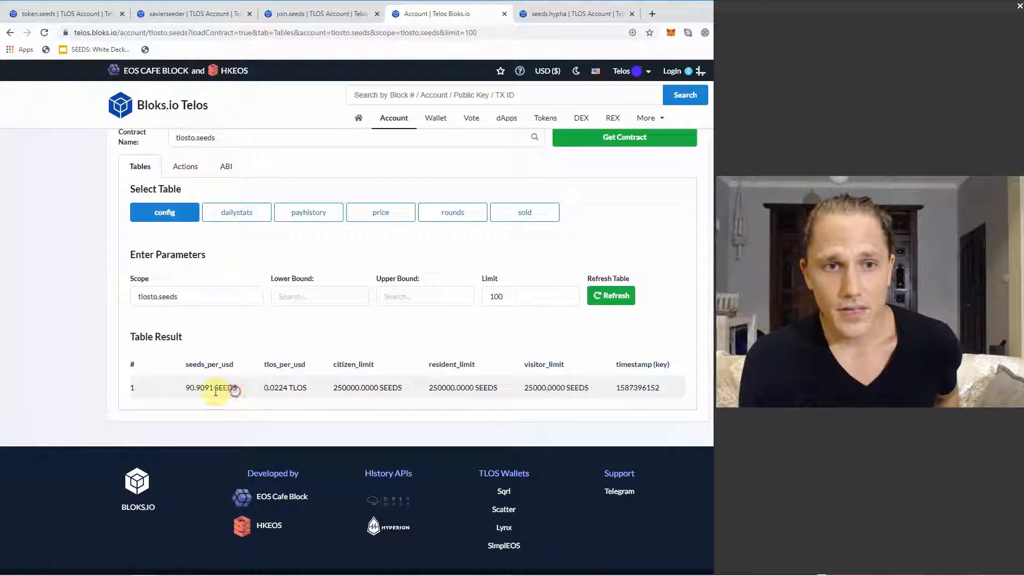
pyautogui.doubleClick(210, 387)
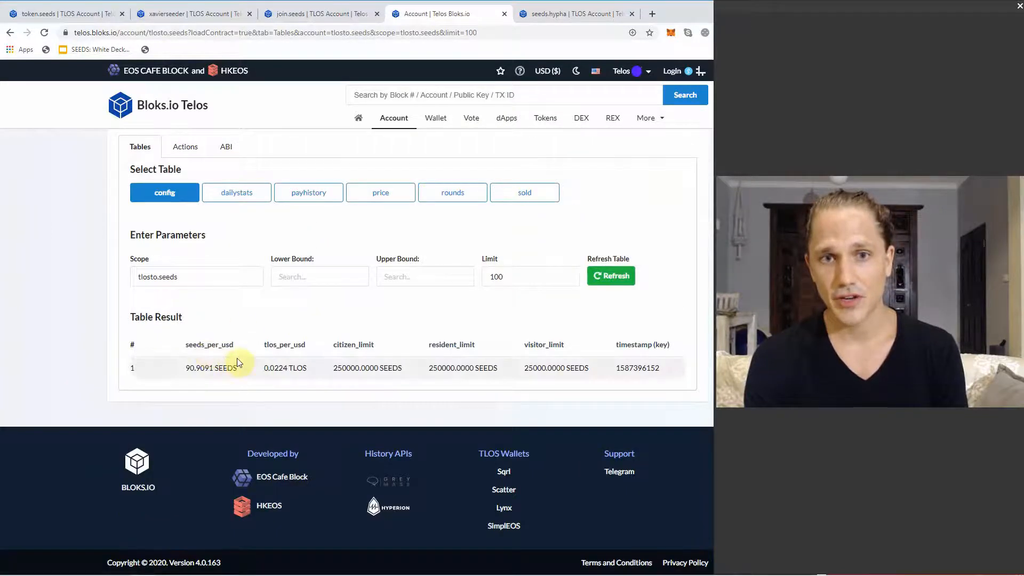
pyautogui.doubleClick(367, 368)
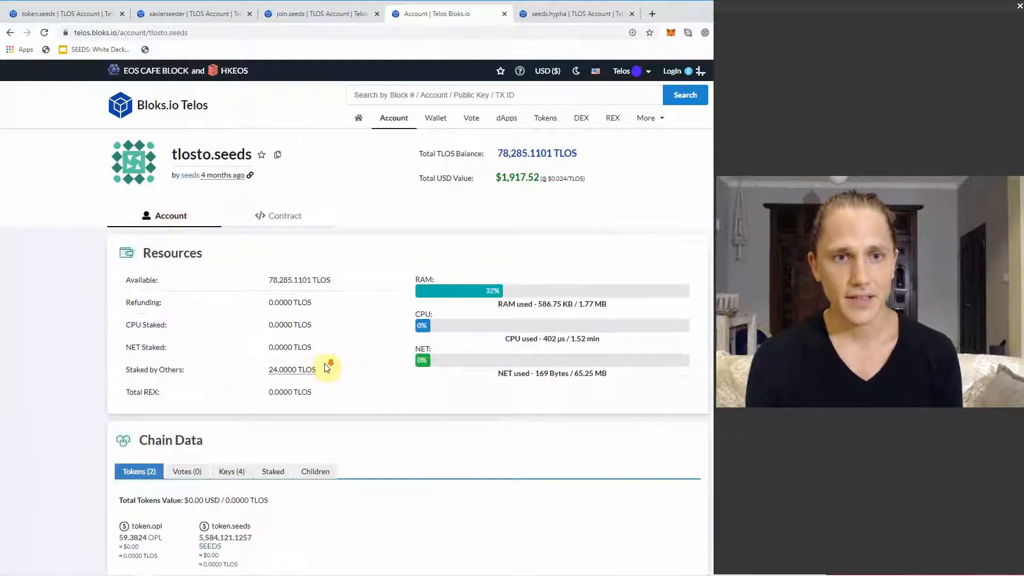
pyautogui.scroll(-3)
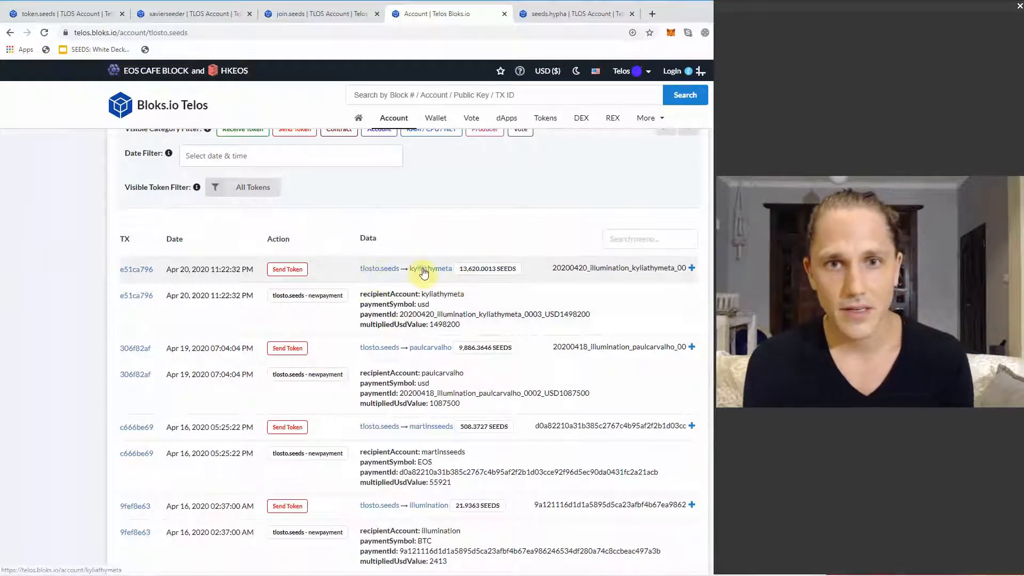
pyautogui.moveTo(474, 280)
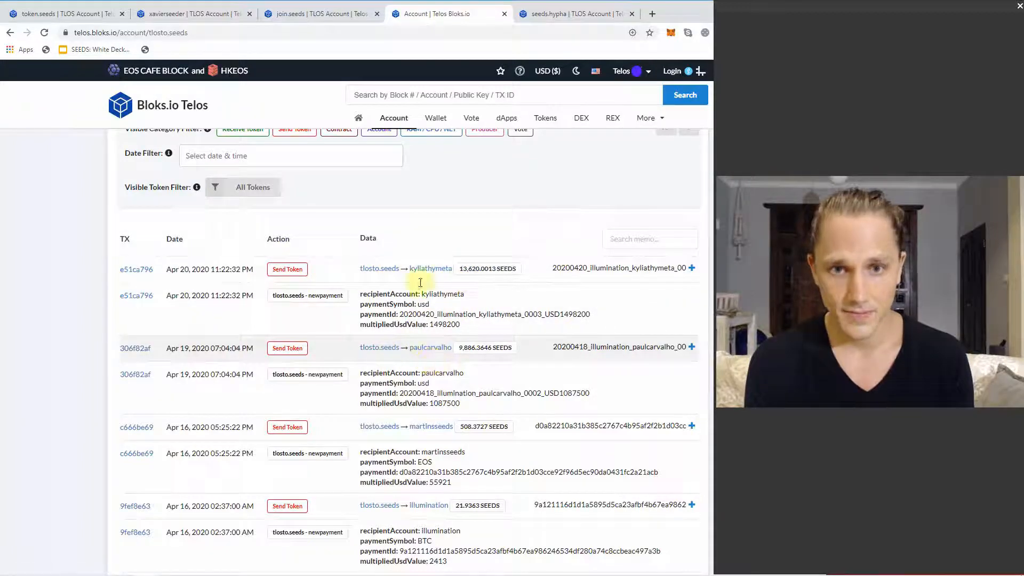
pyautogui.scroll(-3)
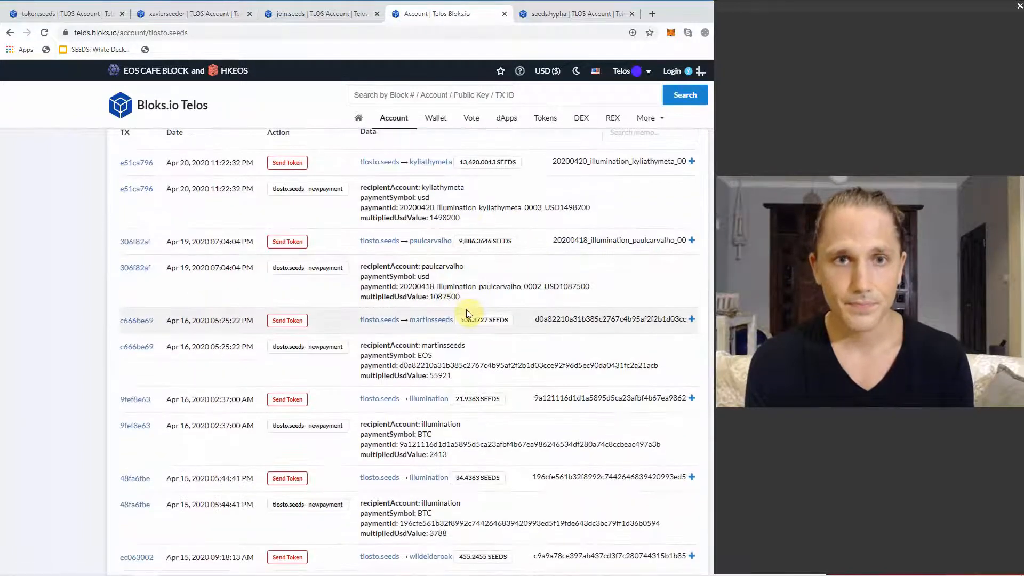
pyautogui.scroll(-3)
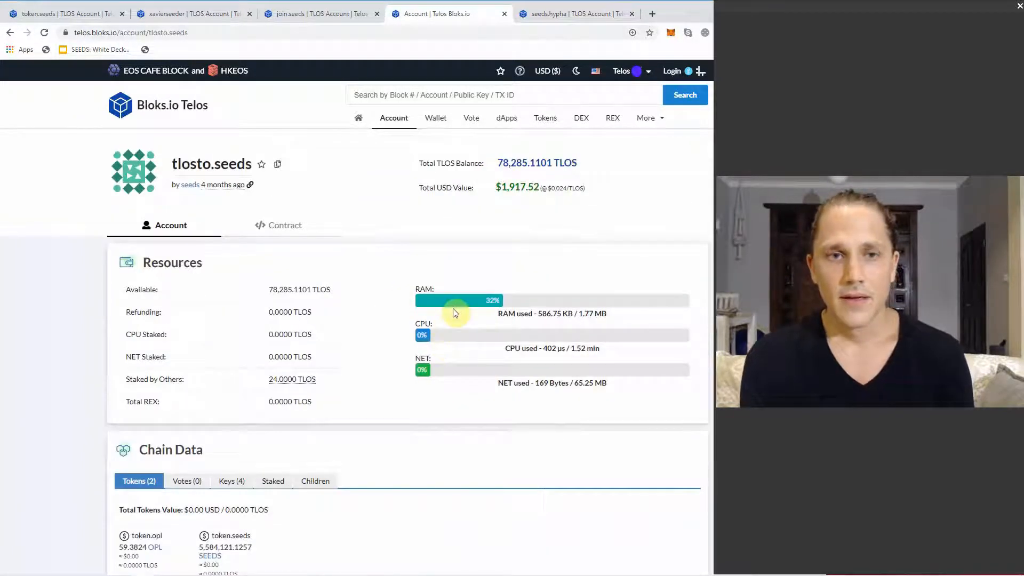
pyautogui.moveTo(425, 233)
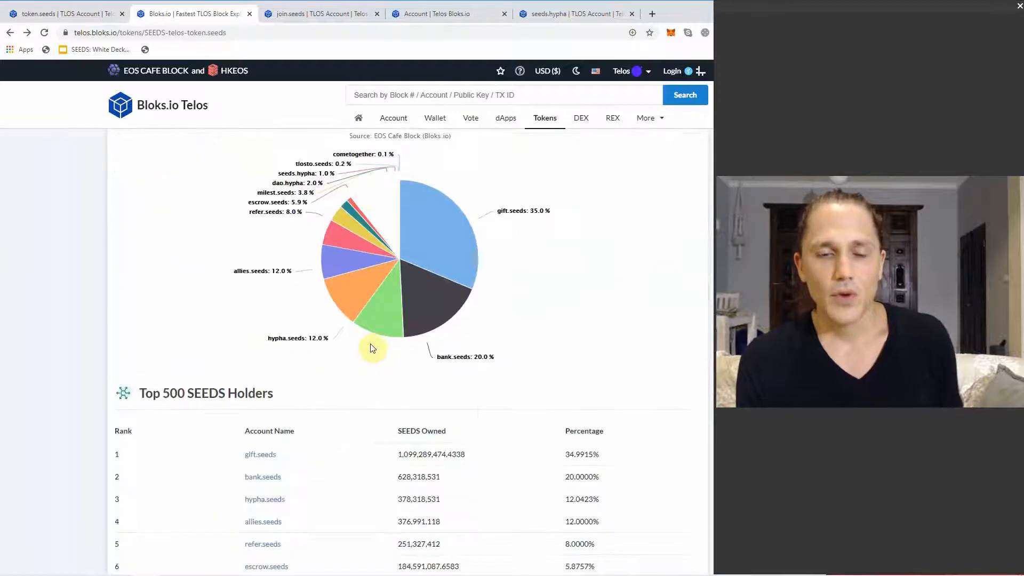
pyautogui.scroll(-3)
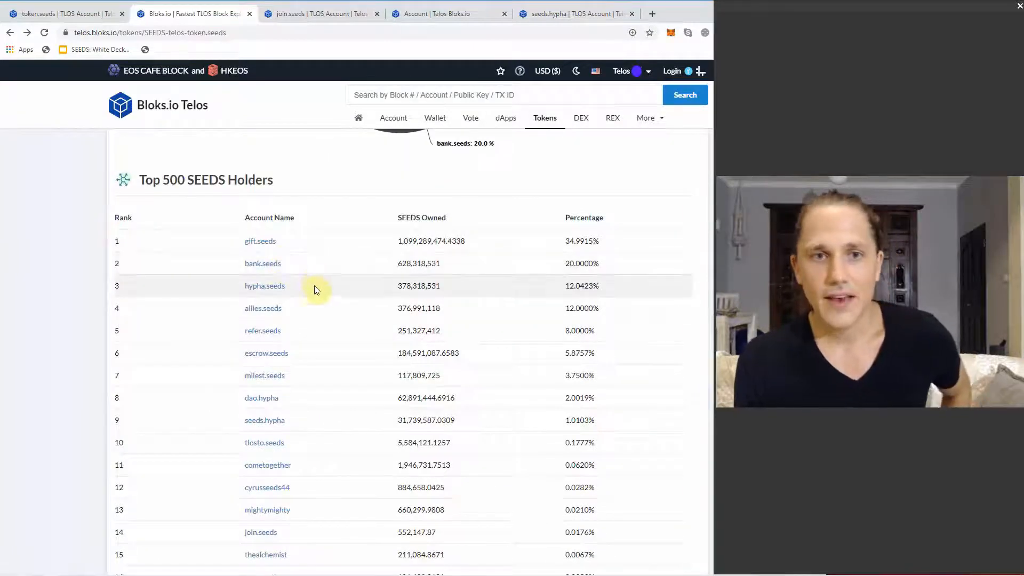
pyautogui.moveTo(260, 255)
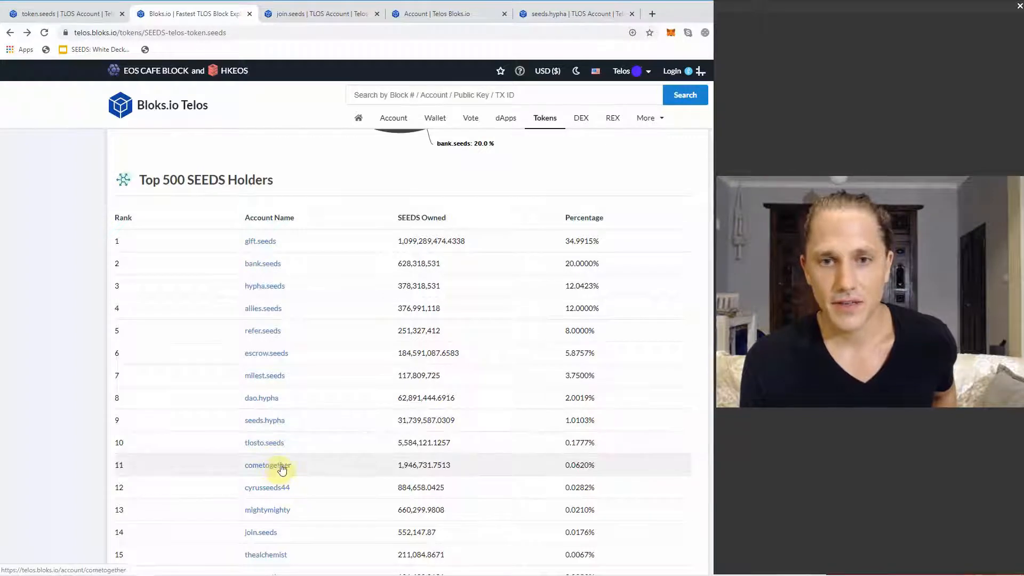
pyautogui.scroll(-3)
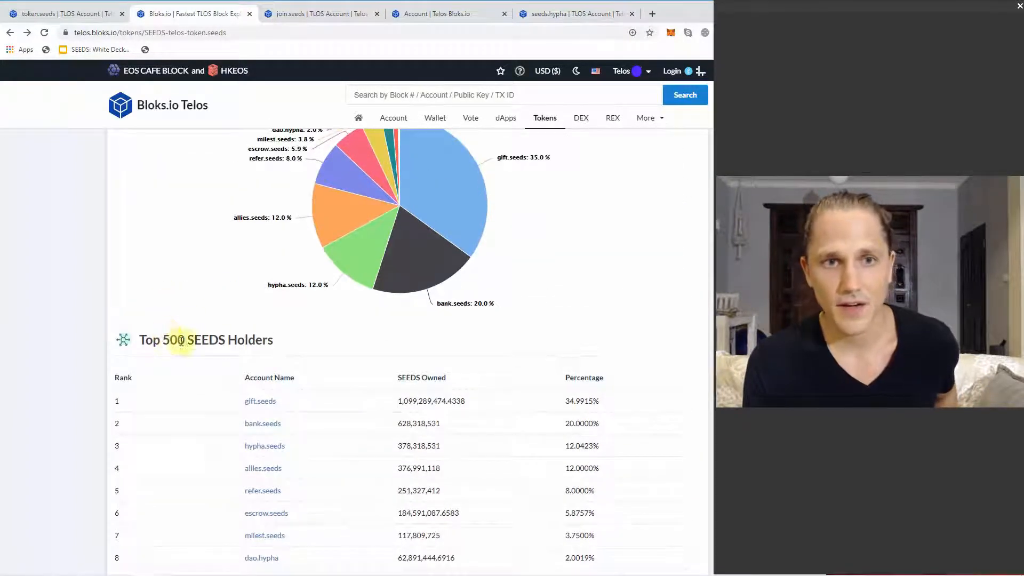
pyautogui.scroll(-3)
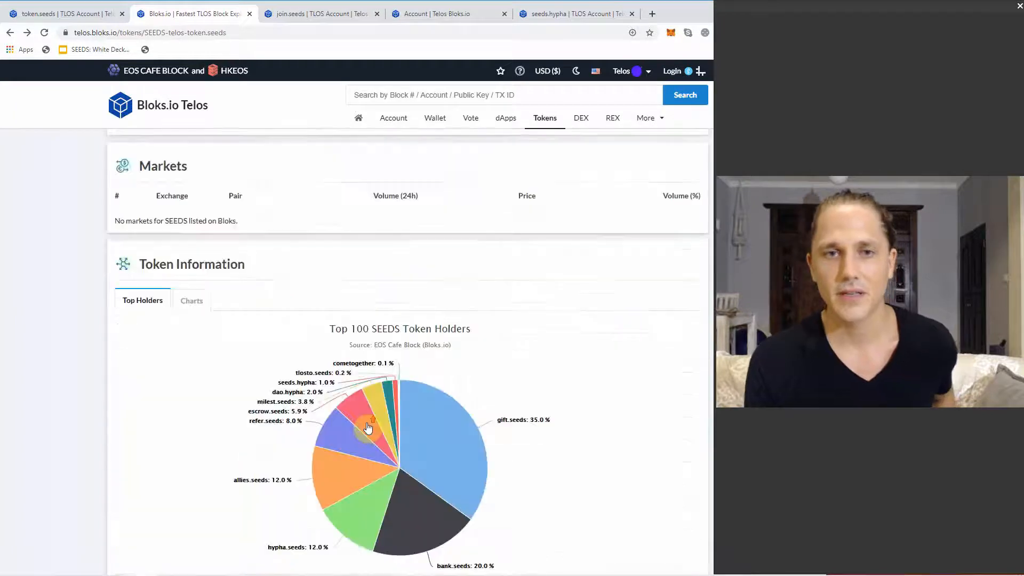
pyautogui.scroll(-3)
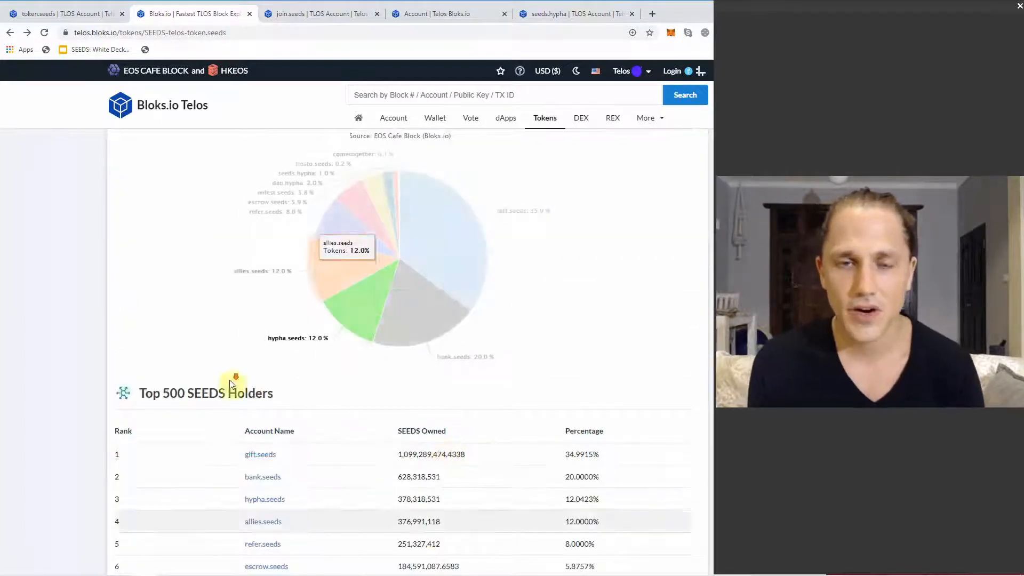
pyautogui.scroll(-3)
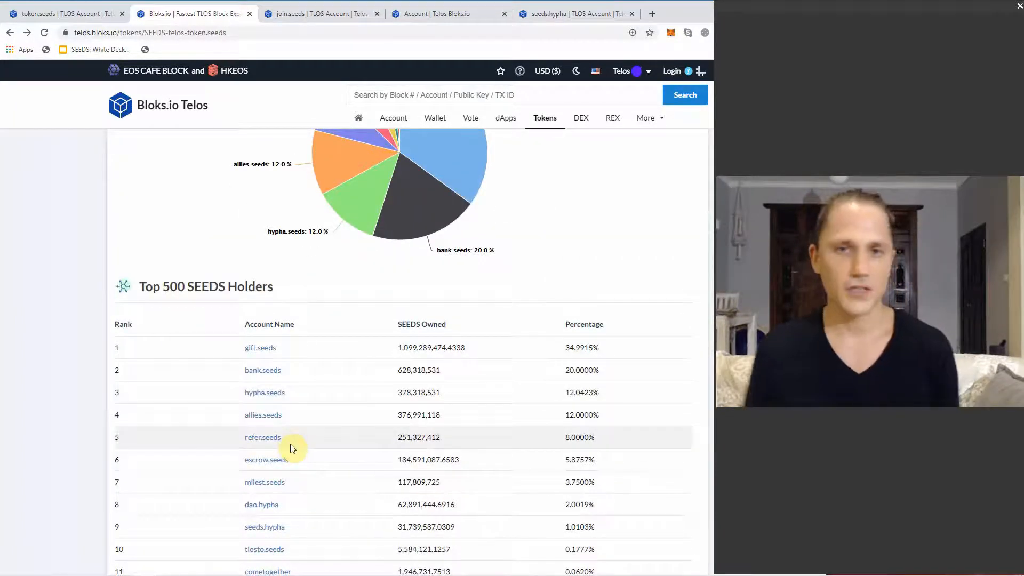
pyautogui.moveTo(461, 393)
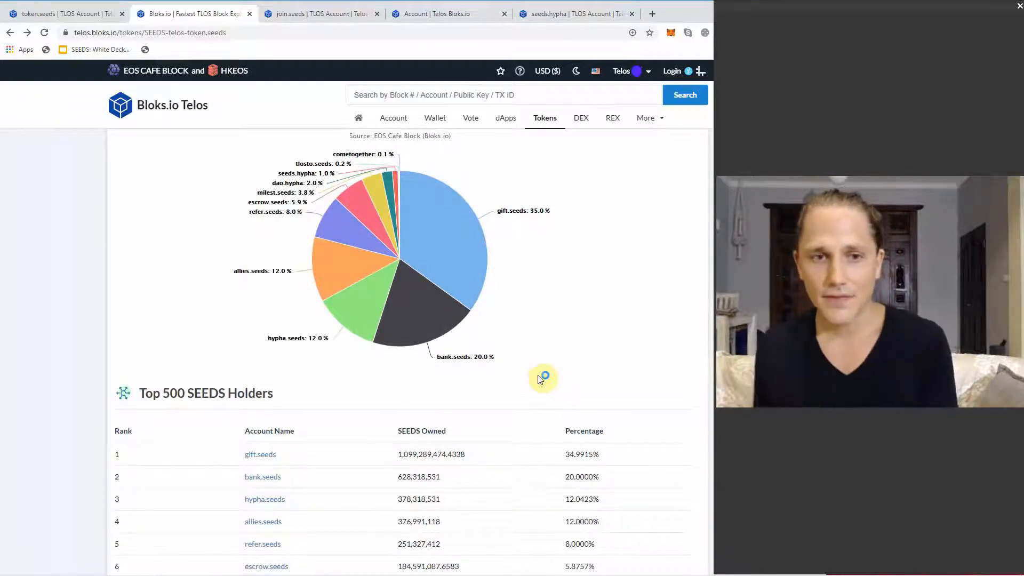
pyautogui.scroll(-3)
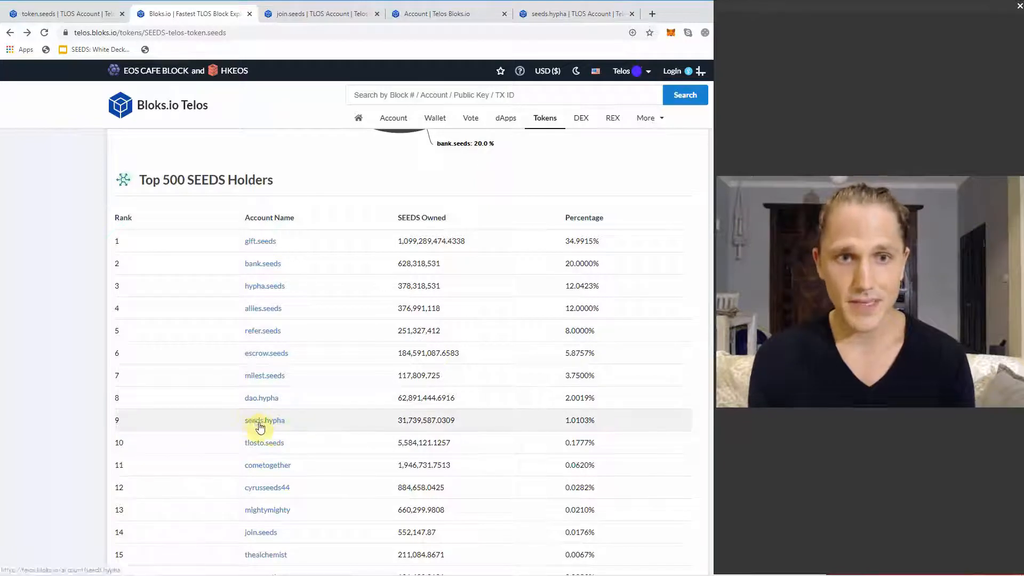
pyautogui.moveTo(245, 406)
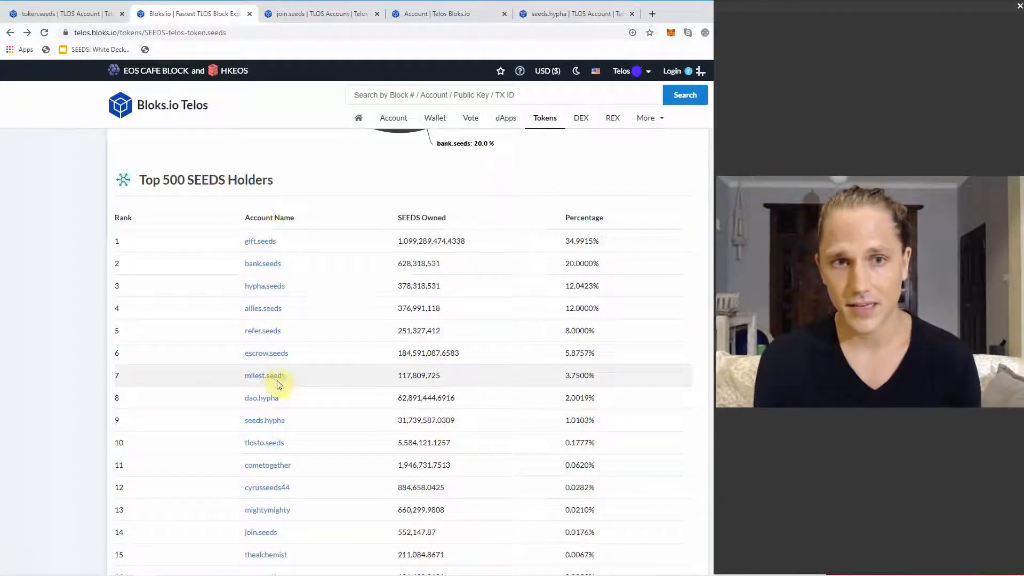
pyautogui.moveTo(274, 404)
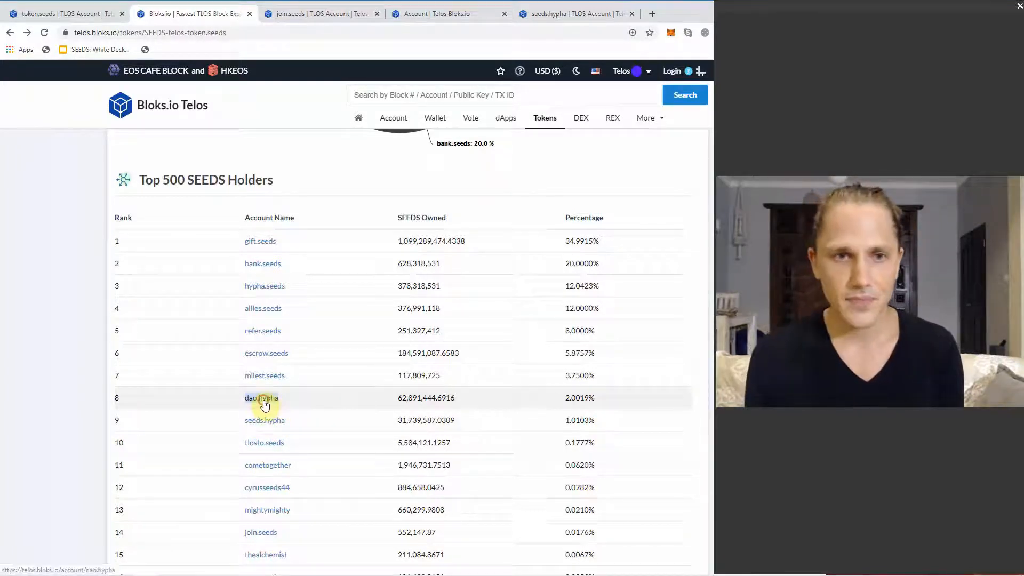
# Step: Open the dao.hypha account and scroll down to its Transactions section
pyautogui.click(262, 398)
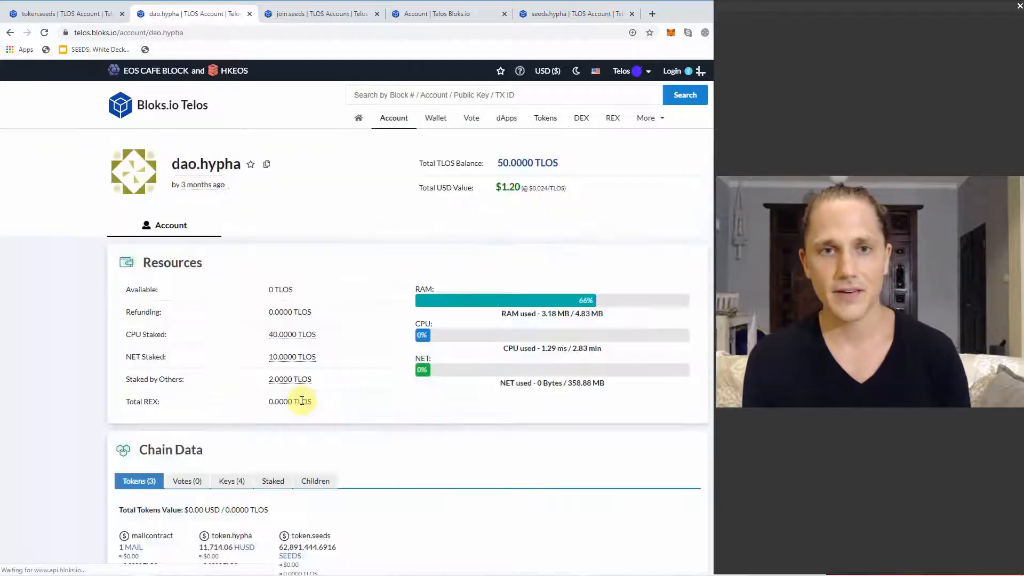
pyautogui.scroll(-3)
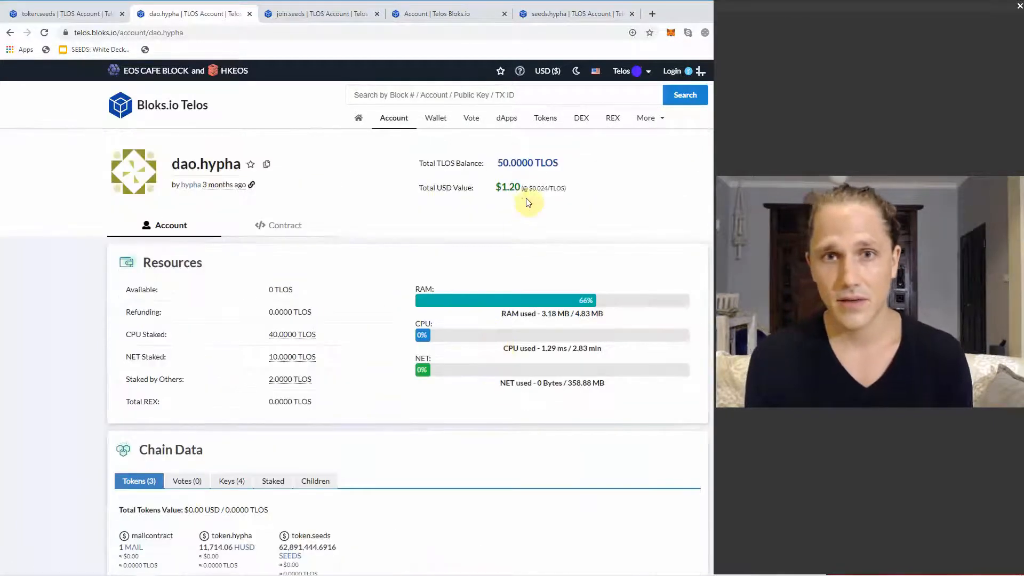
pyautogui.scroll(-3)
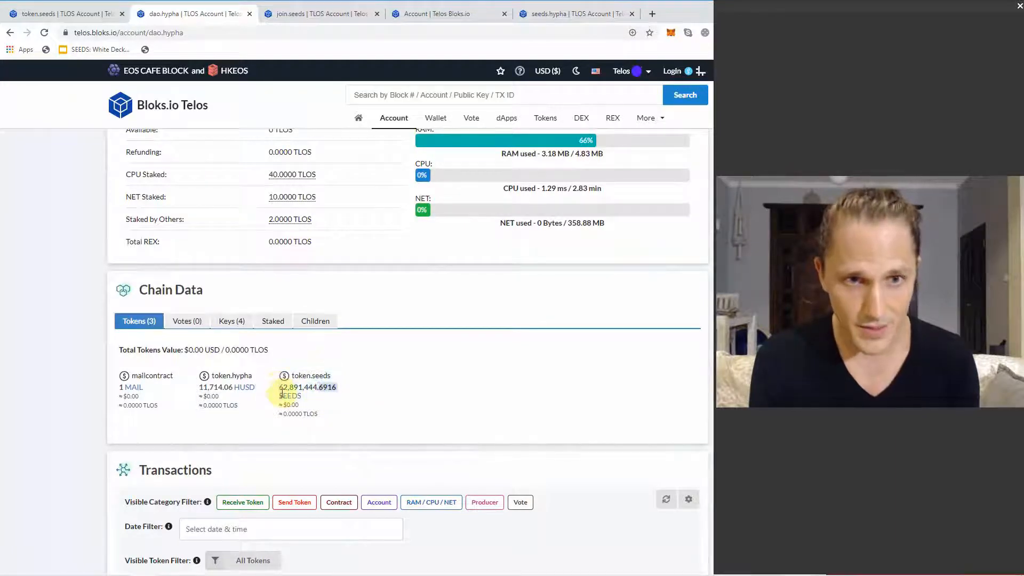
pyautogui.scroll(-3)
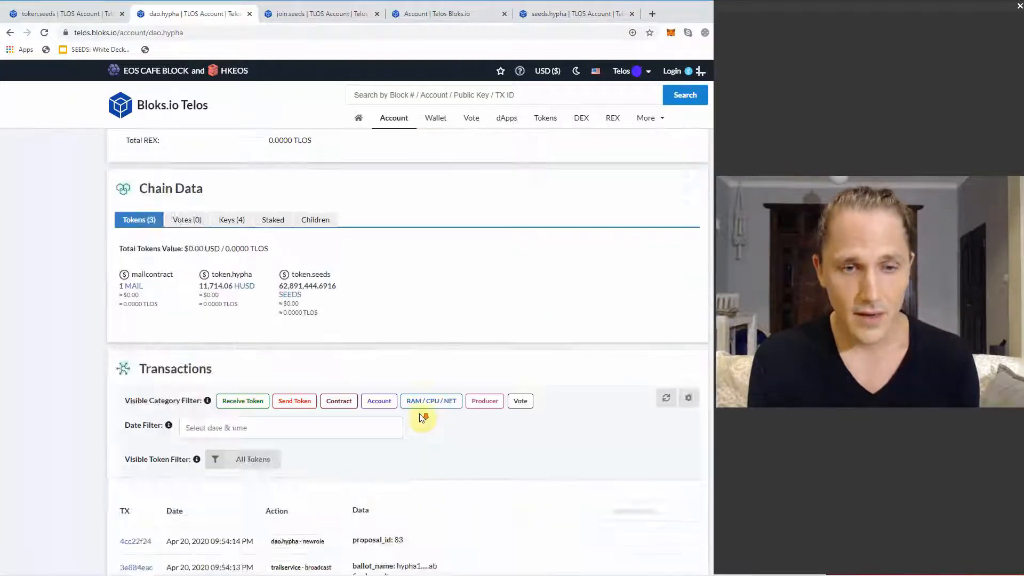
pyautogui.scroll(-3)
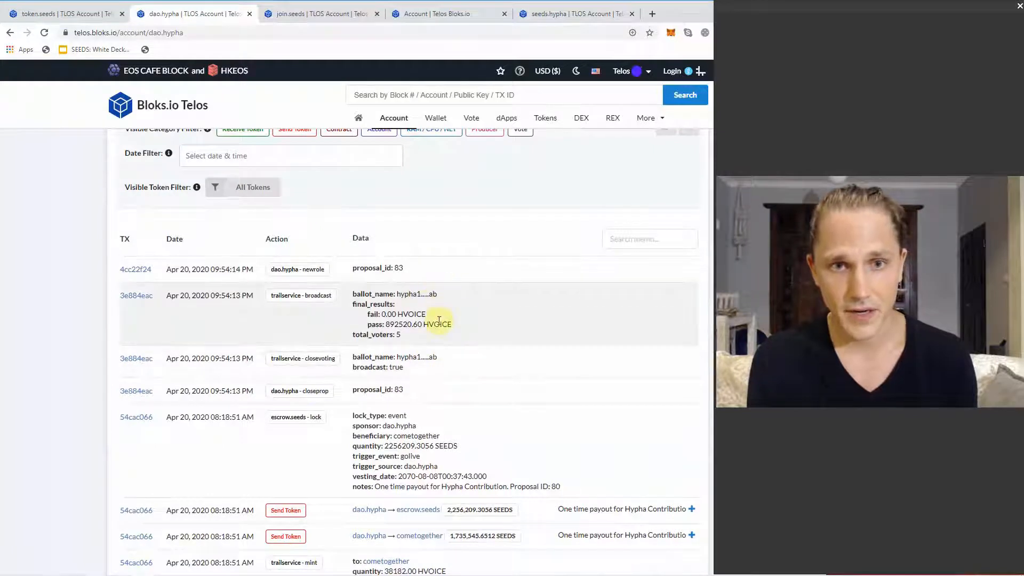
pyautogui.scroll(-3)
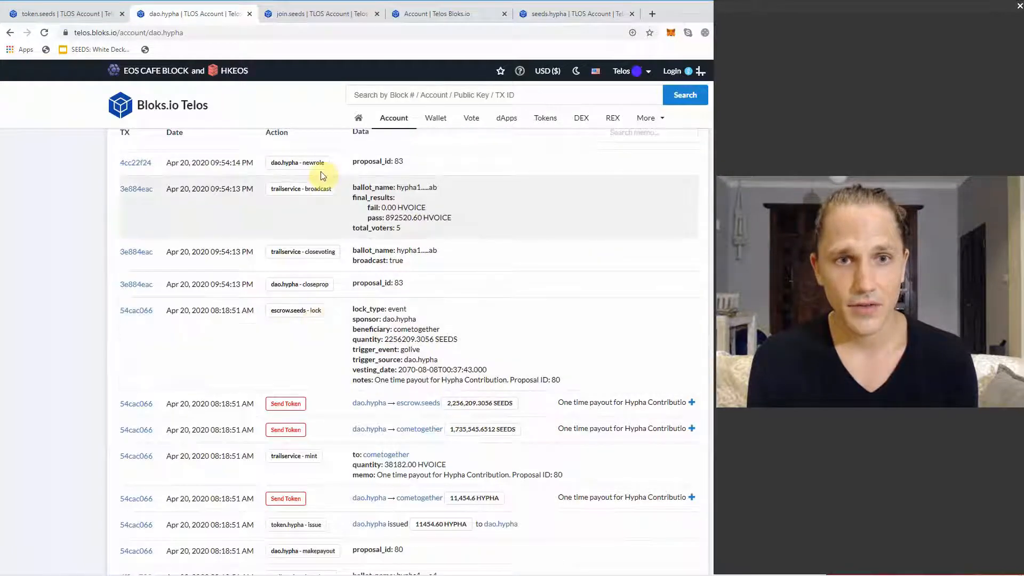
# Step: Scroll through dao.hypha's proposal votes, role assignments and SEEDS payout entries
pyautogui.scroll(-3)
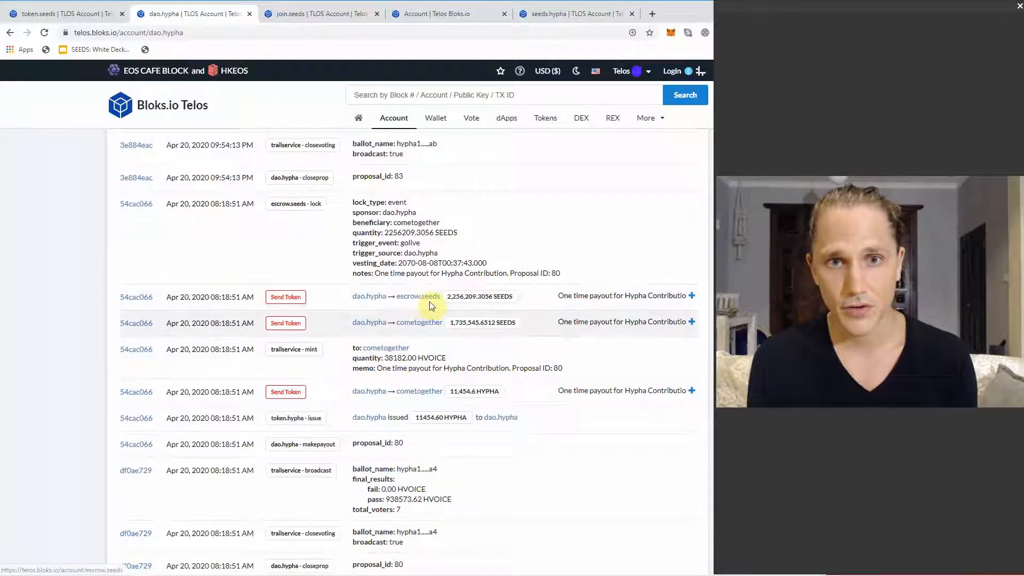
pyautogui.scroll(-3)
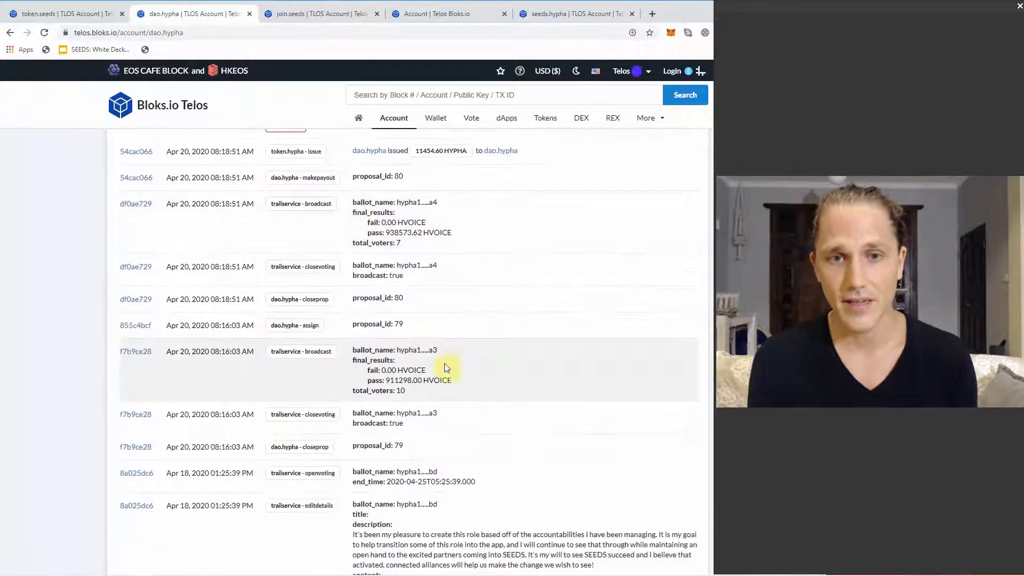
pyautogui.scroll(-3)
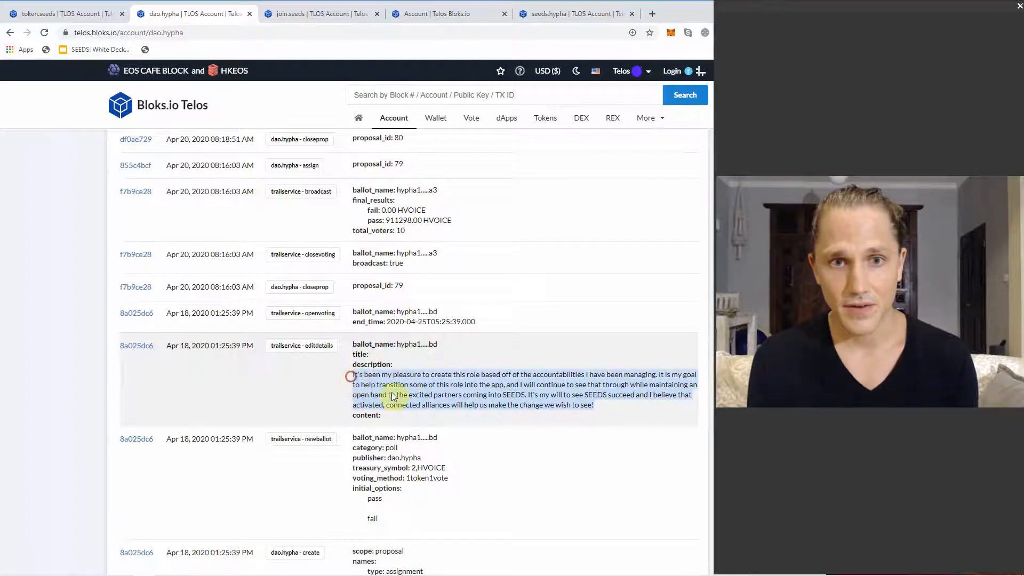
pyautogui.scroll(-3)
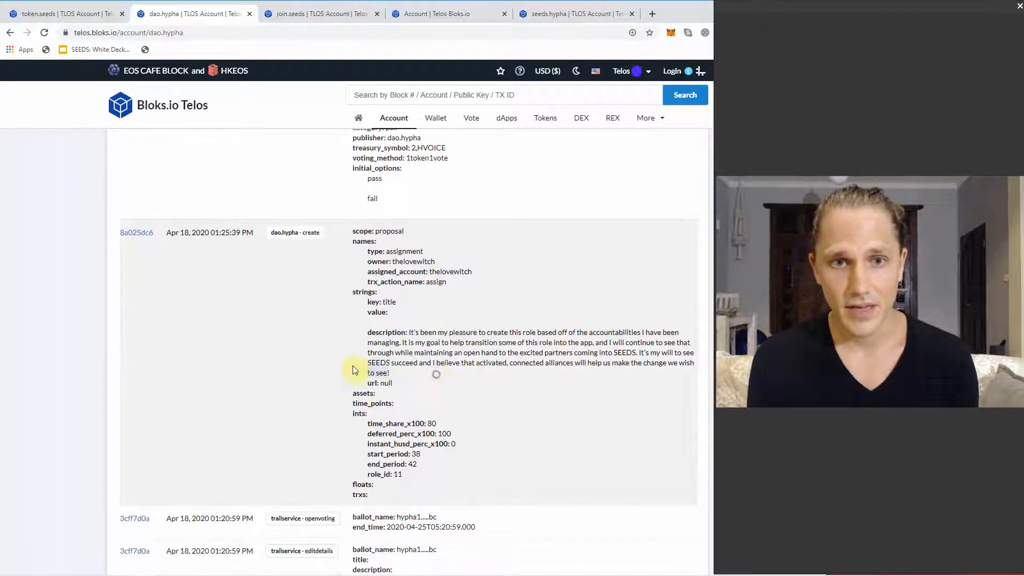
pyautogui.scroll(-3)
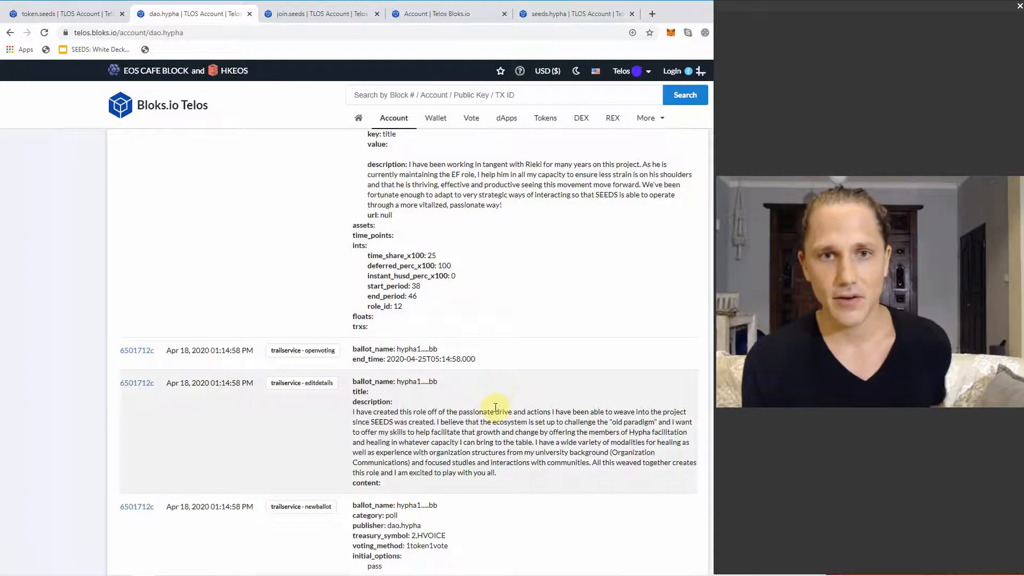
pyautogui.scroll(-3)
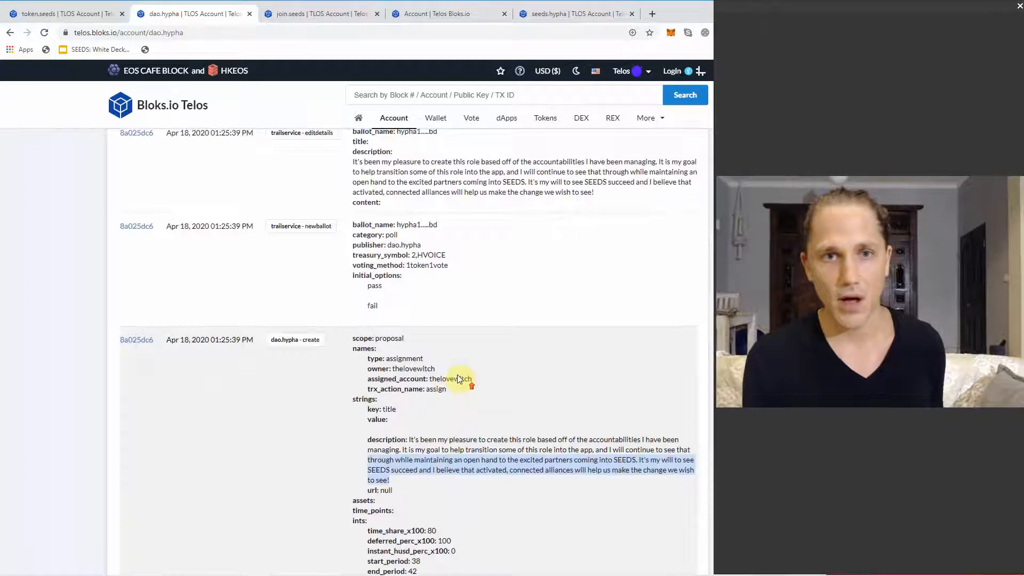
pyautogui.scroll(3)
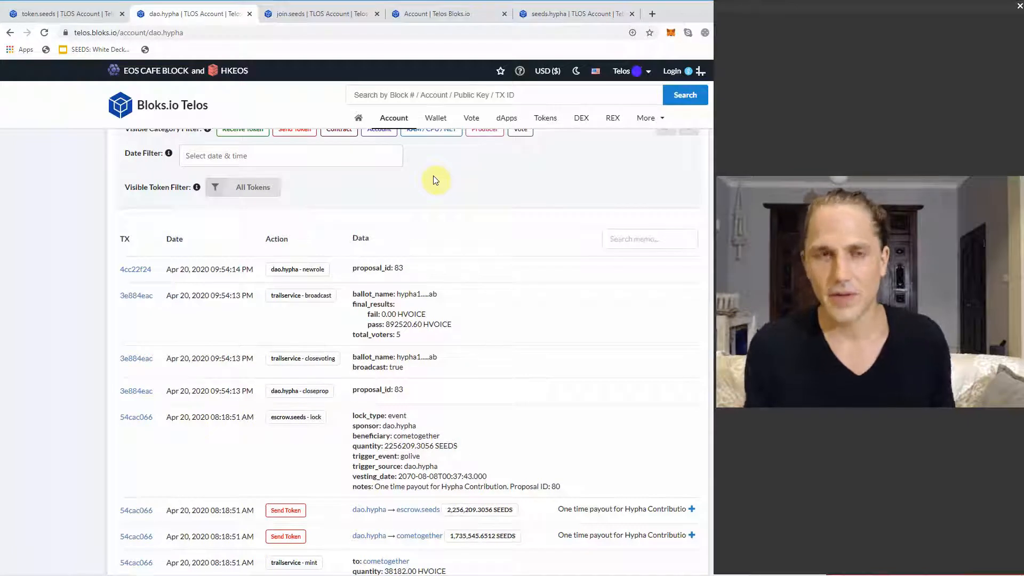
pyautogui.moveTo(338, 191)
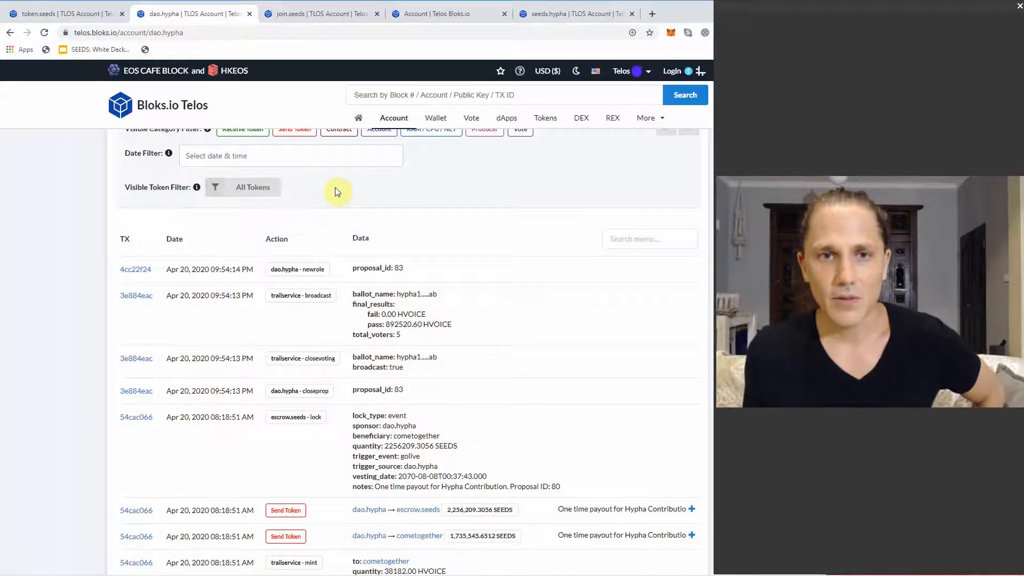
pyautogui.moveTo(474, 268)
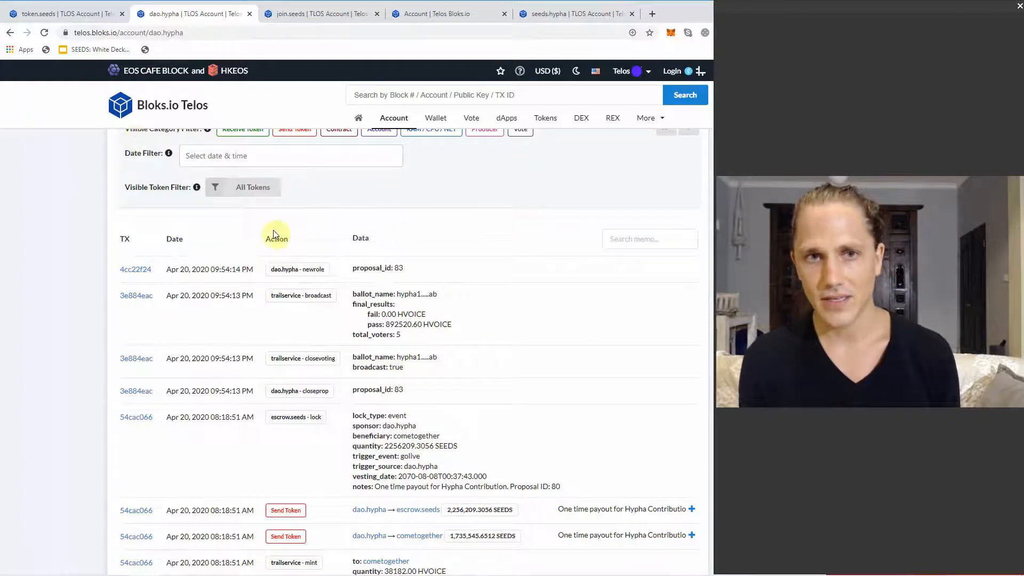
pyautogui.moveTo(309, 257)
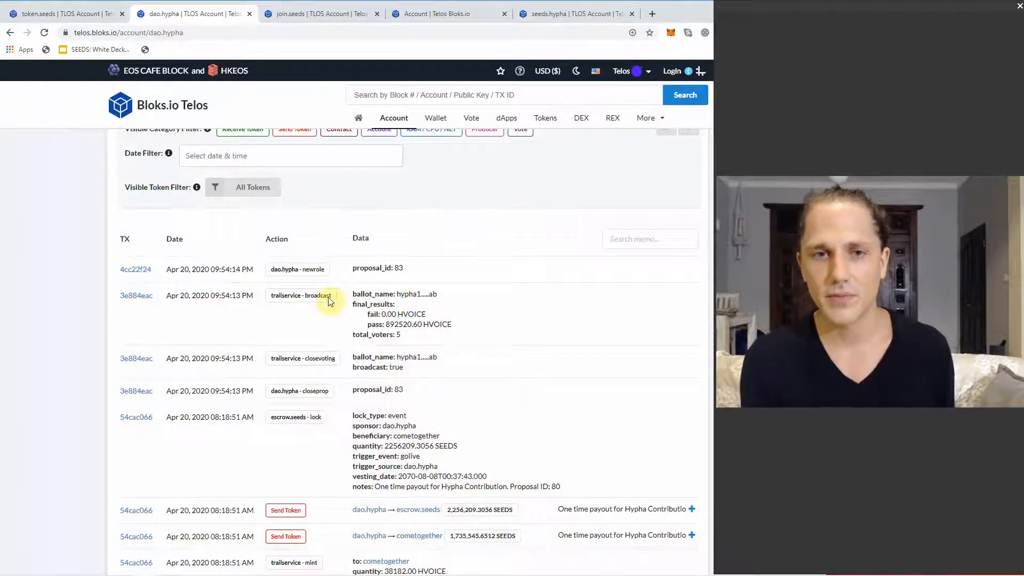
pyautogui.moveTo(508, 302)
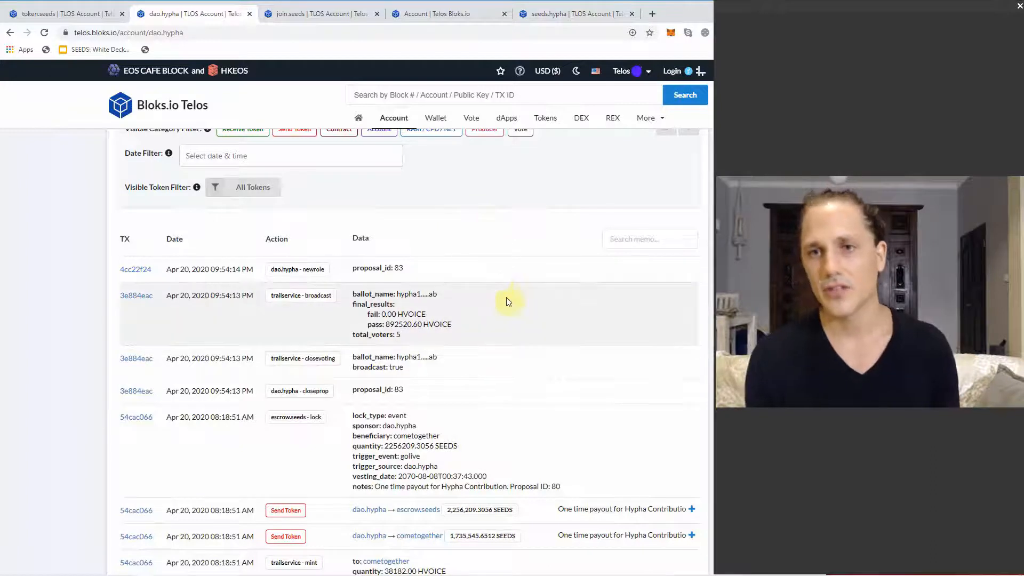
pyautogui.moveTo(453, 294)
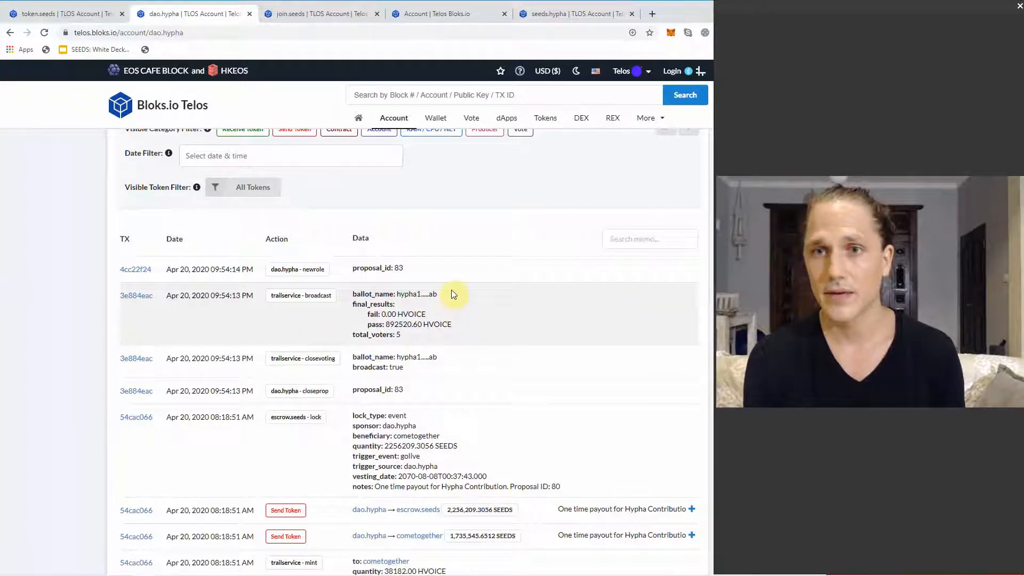
pyautogui.scroll(3)
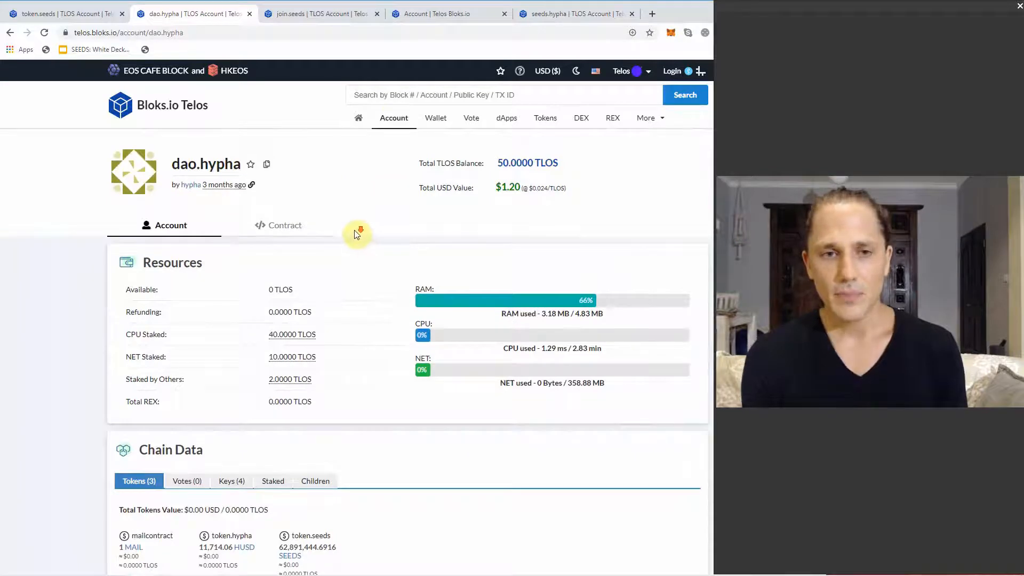
# Step: Review dao.hypha's transaction filters, then switch to the seeds.hypha account page
pyautogui.scroll(-3)
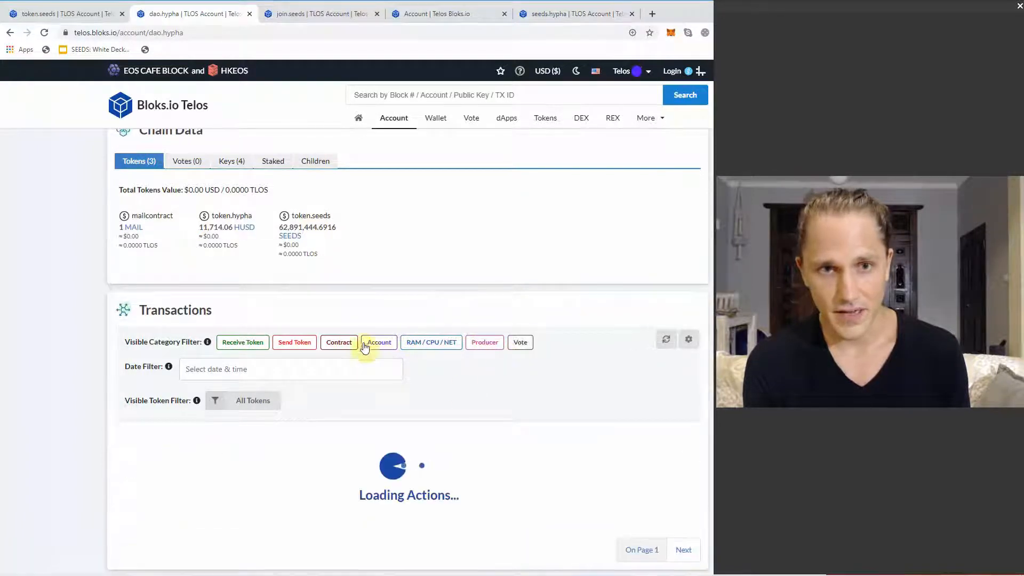
pyautogui.click(379, 343)
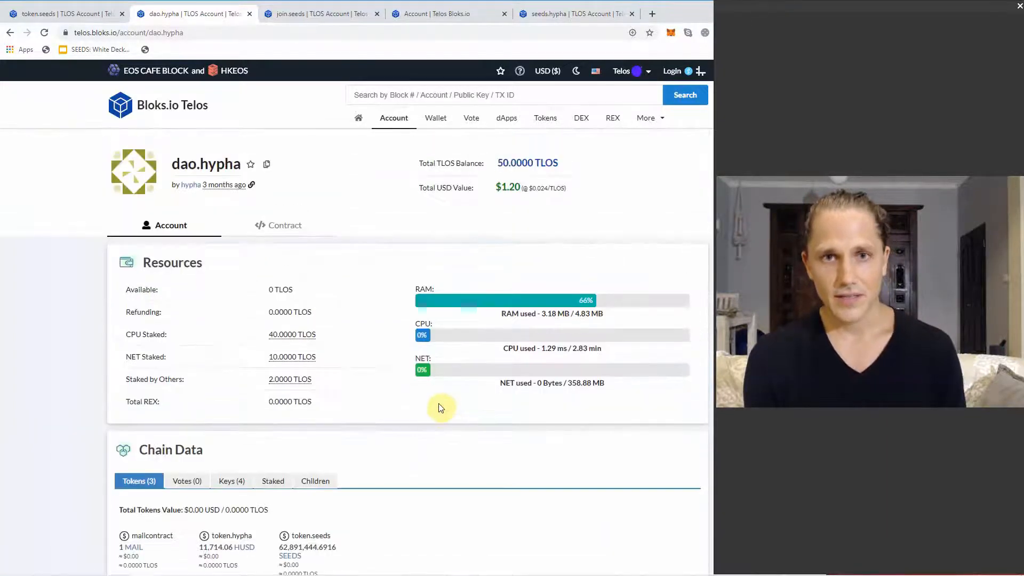
pyautogui.moveTo(385, 317)
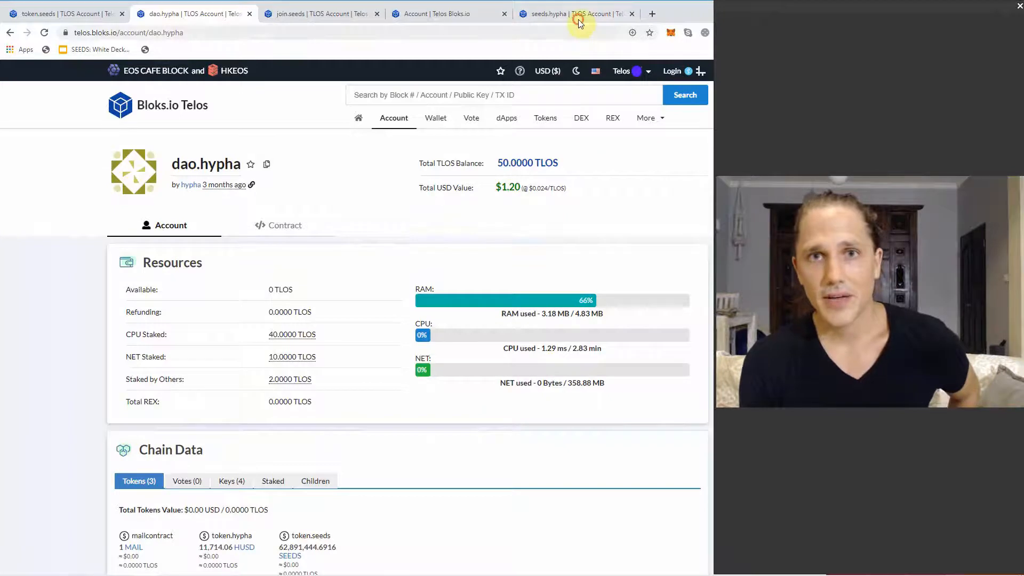
pyautogui.click(575, 13)
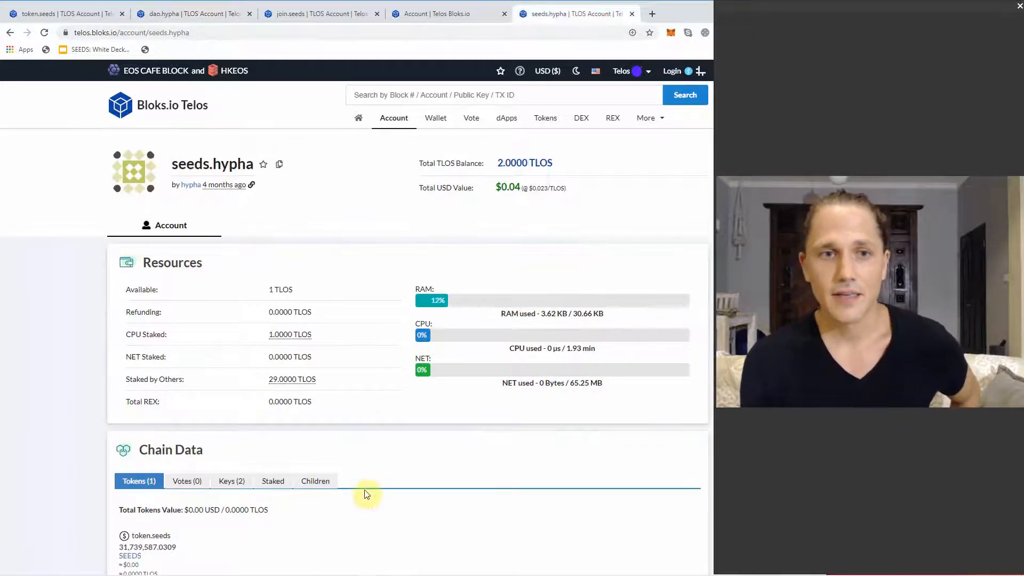